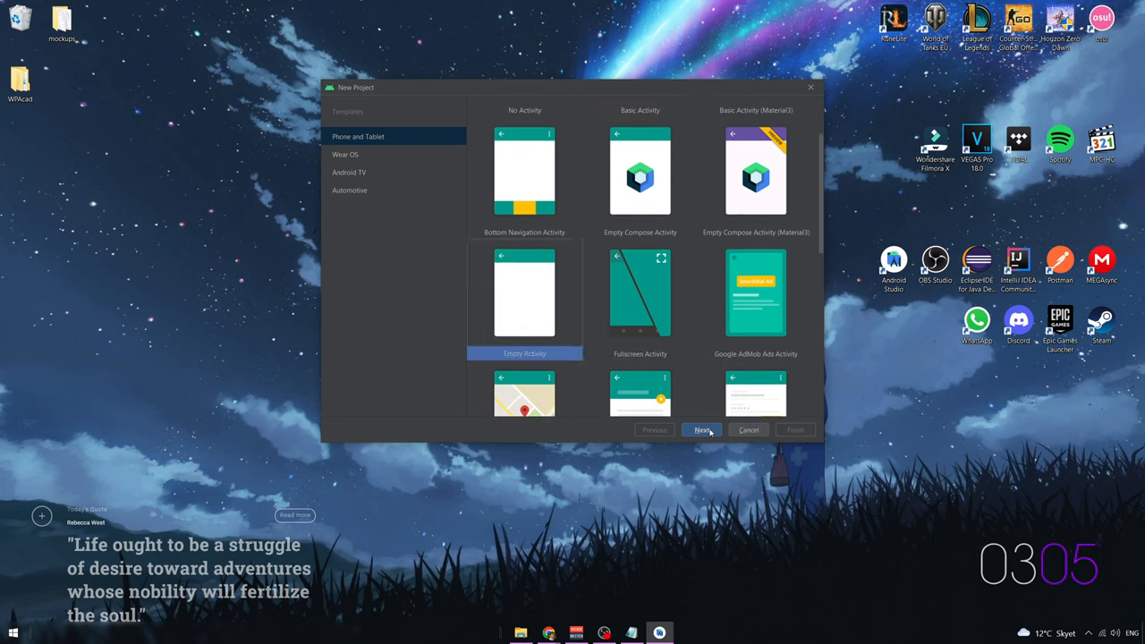
- Create the Empty Activity project 'Caching' in Java with minimum SDK API 29
click(703, 429)
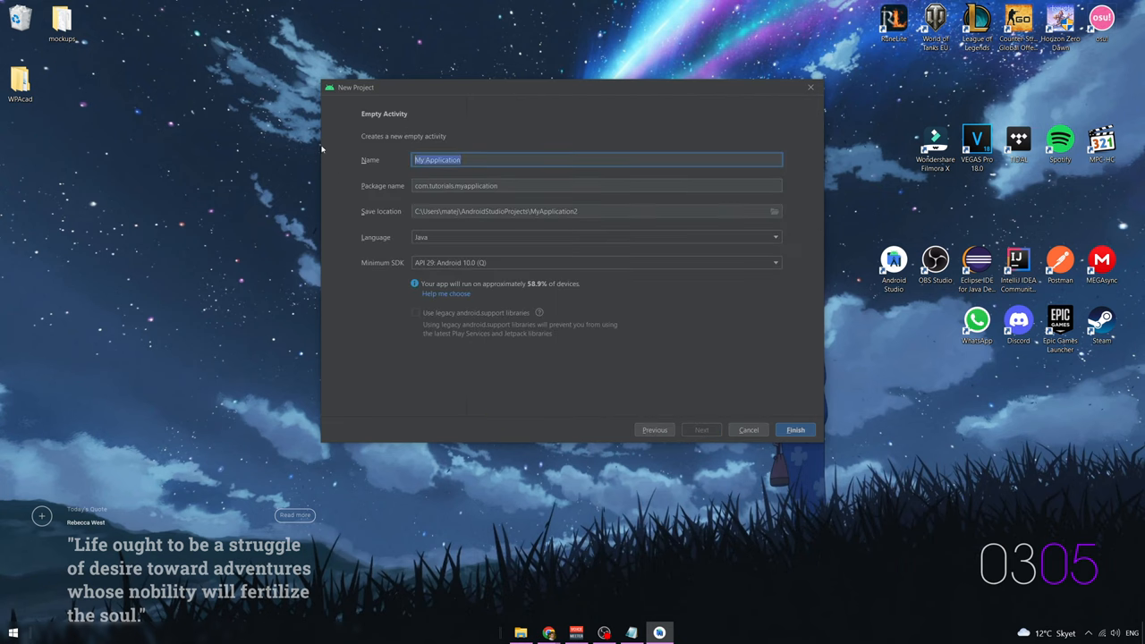
text(Cach)
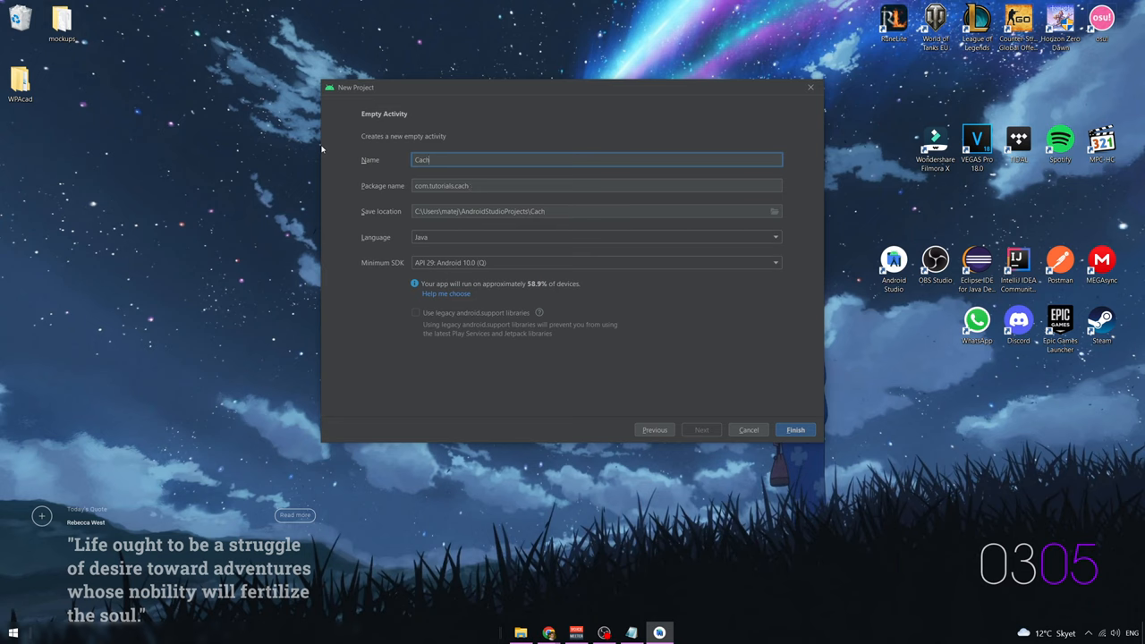
text(ing)
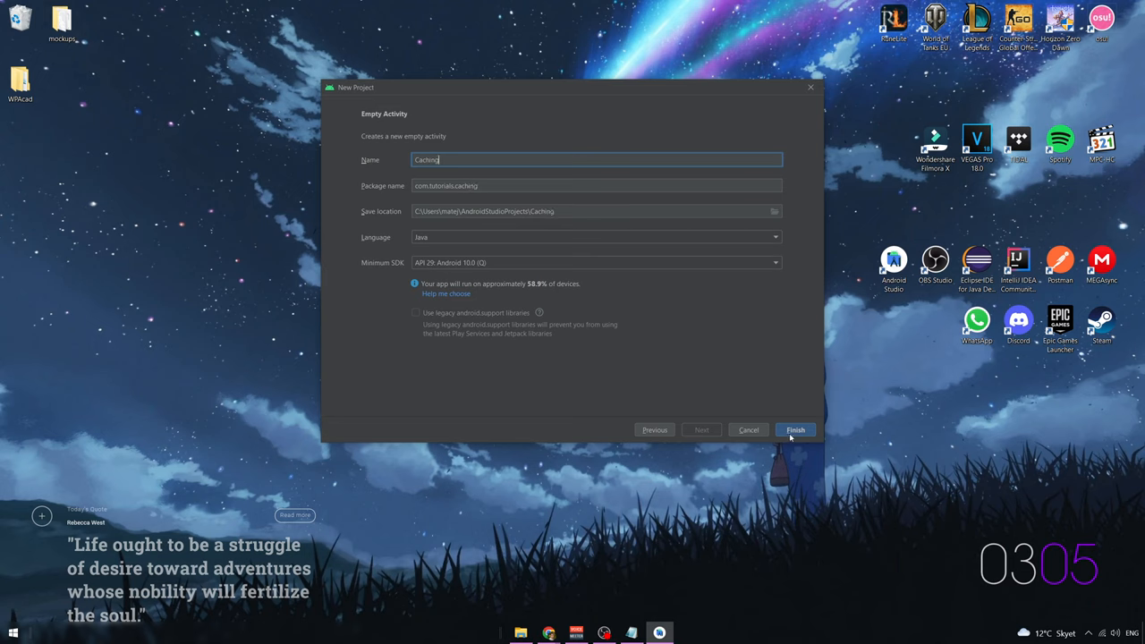
click(794, 430)
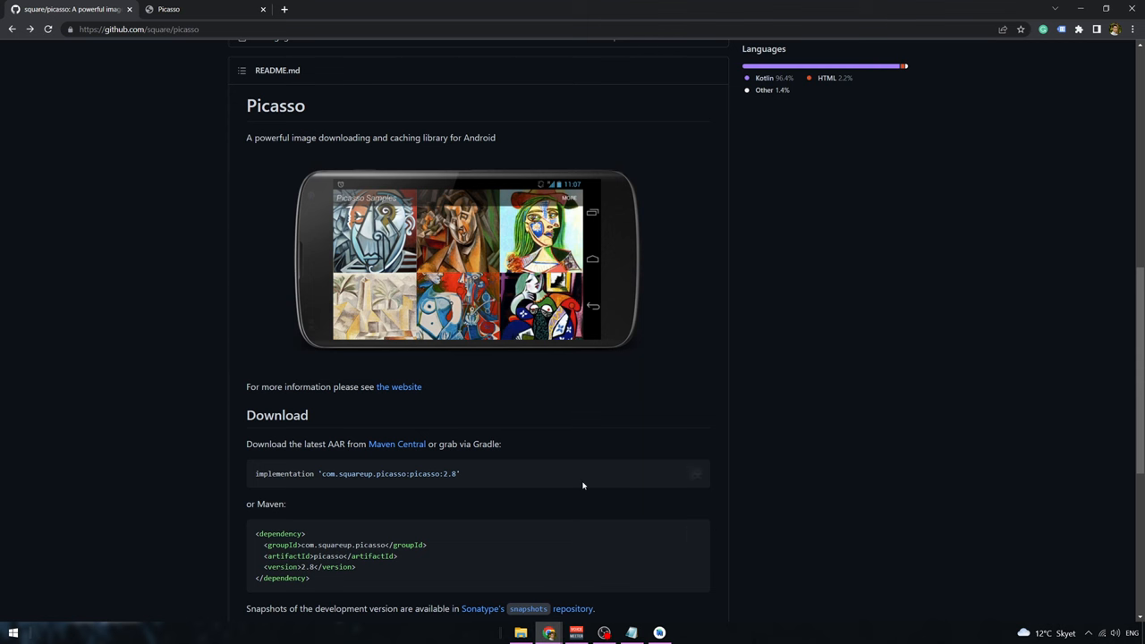
- Copy the picasso 2.8 Gradle implementation line from GitHub and return to Android Studio
triple_click(357, 473)
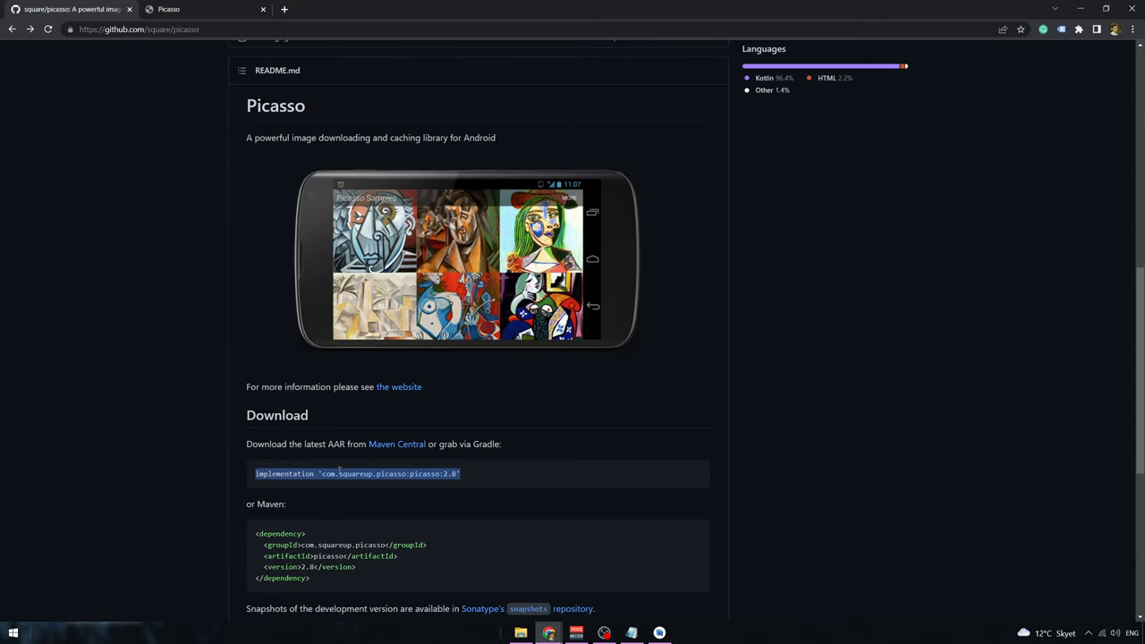
mouse_move(605, 633)
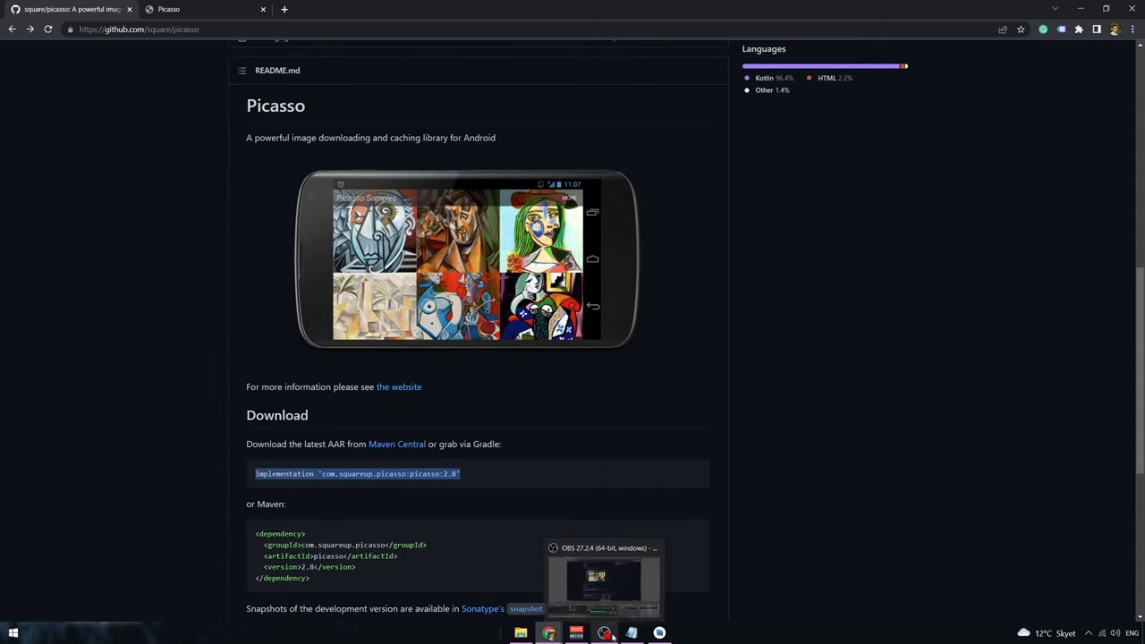
click(631, 633)
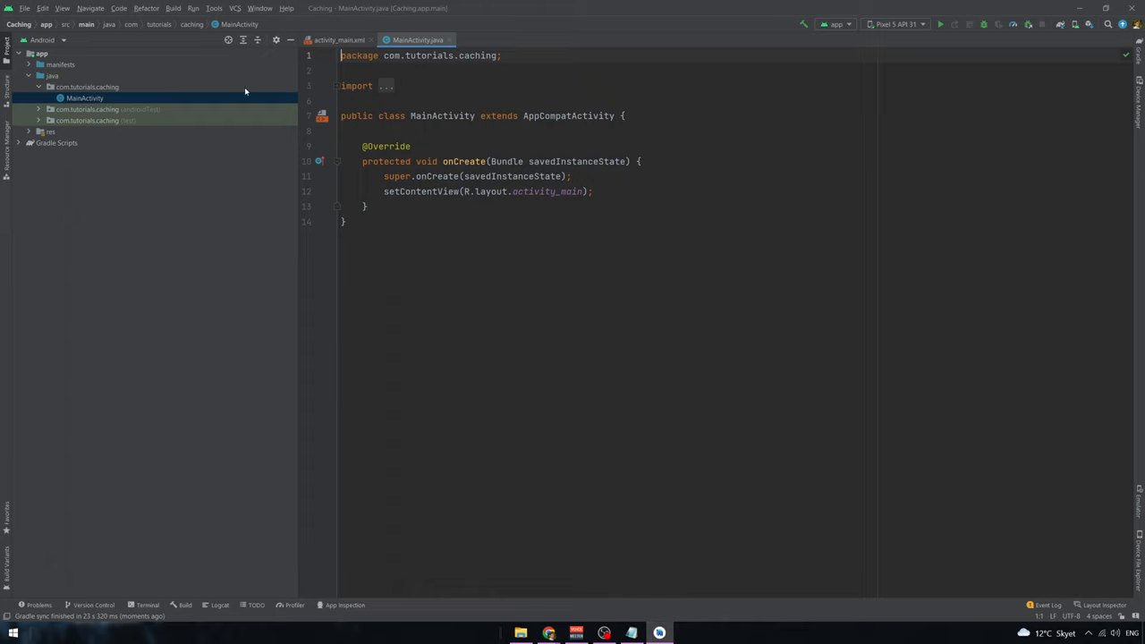
- Add implementation 'com.squareup.picasso:picasso:2.8' to the module build.gradle and sync
click(20, 143)
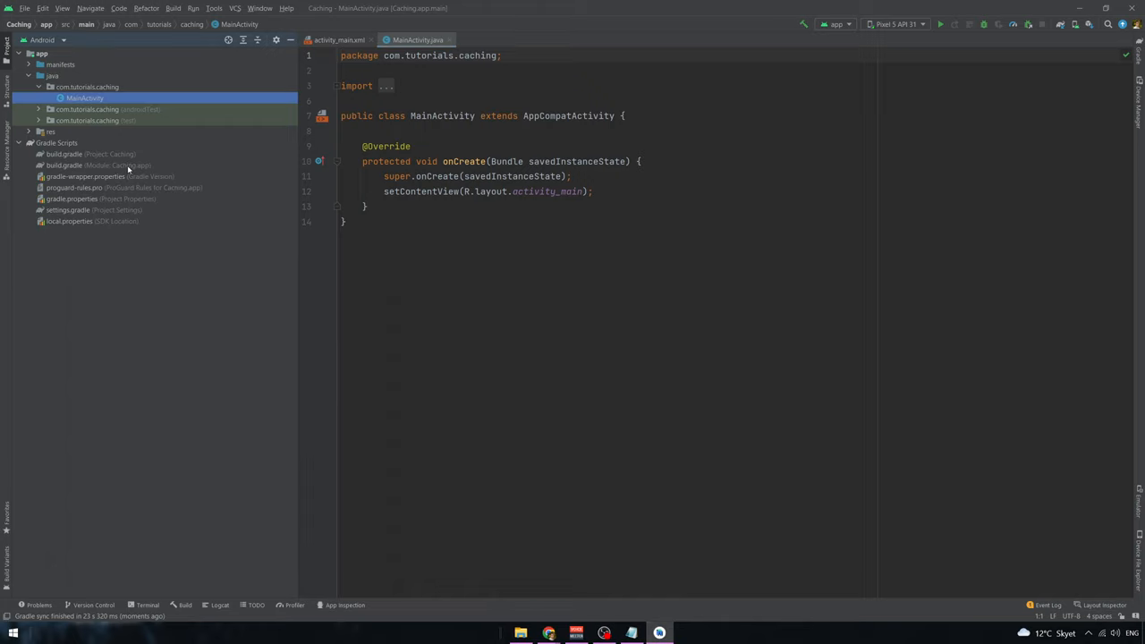
double_click(79, 164)
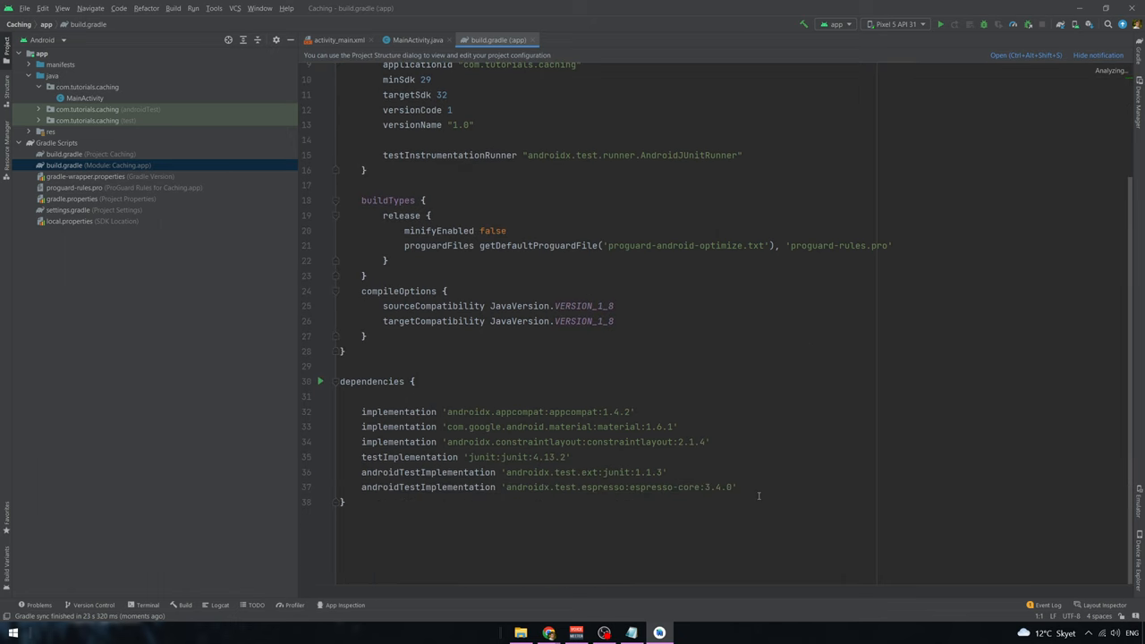
text(implementation 'com.squareup.picasso:picasso:2.8')
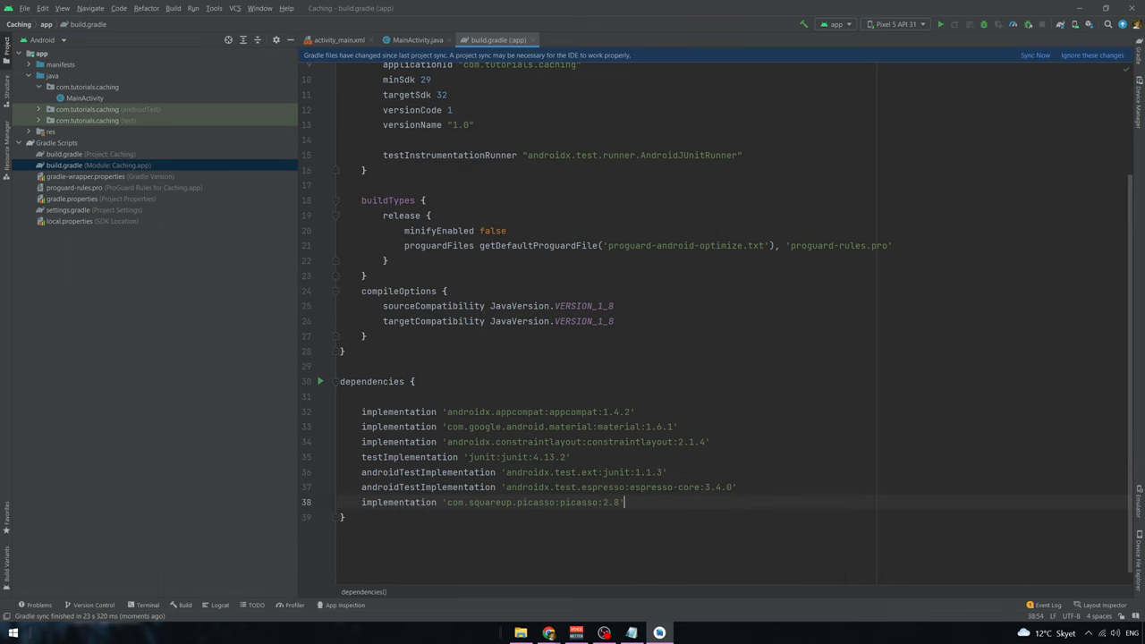
click(1035, 54)
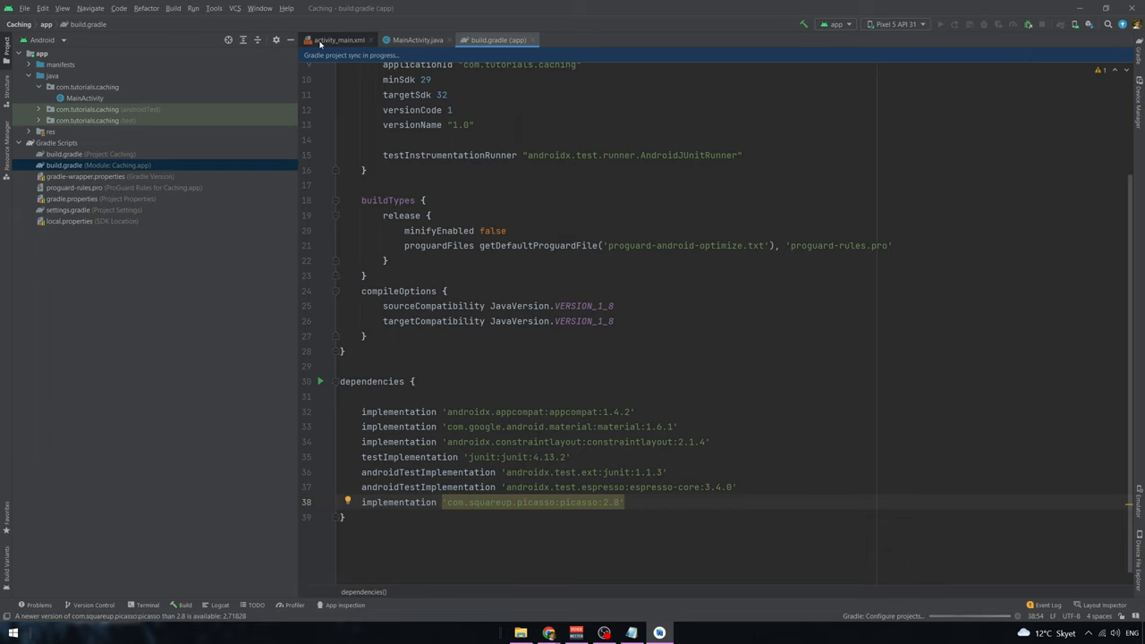
click(338, 40)
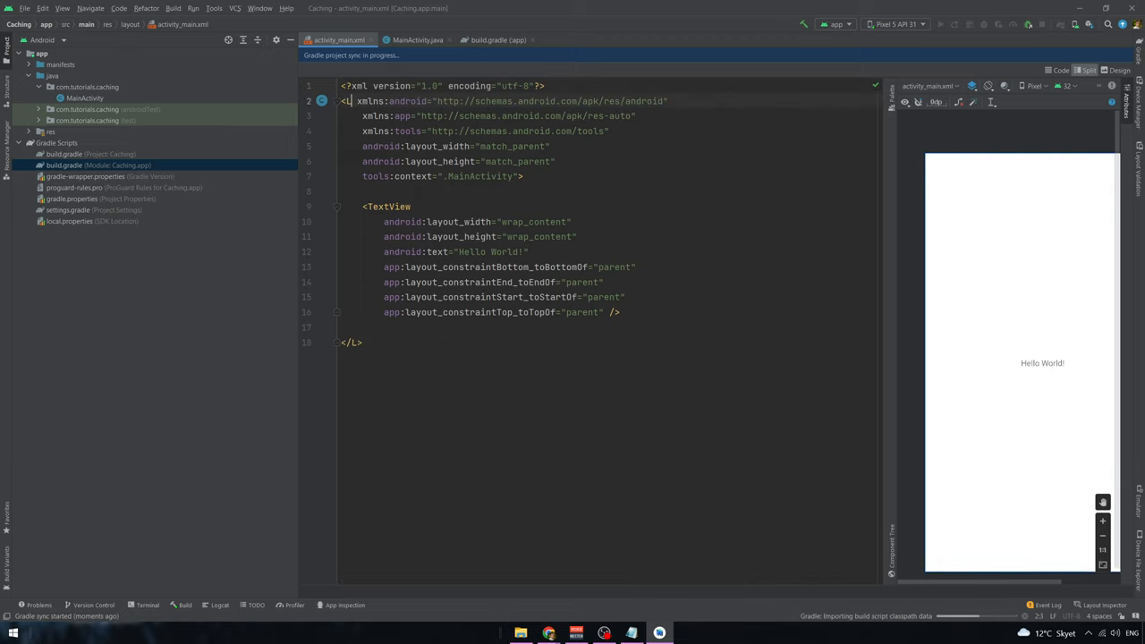
- Make the root a centred vertical LinearLayout with a 400dp centerCrop ImageView main_image
text(inearLayout)
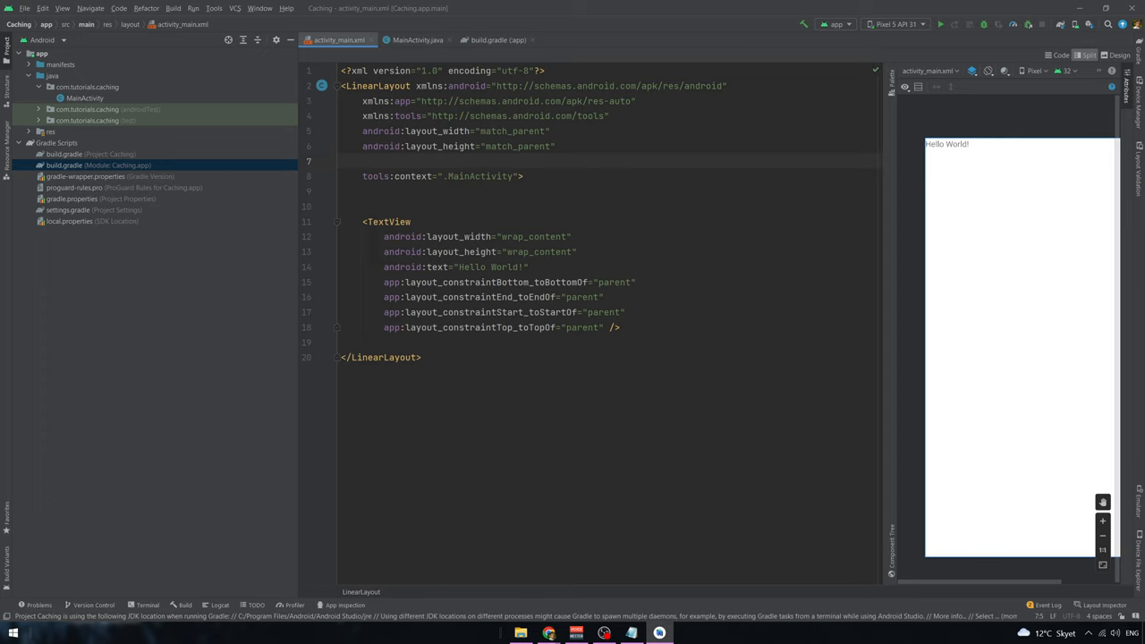
text(android:orientation="")
text(android:layout_height=")
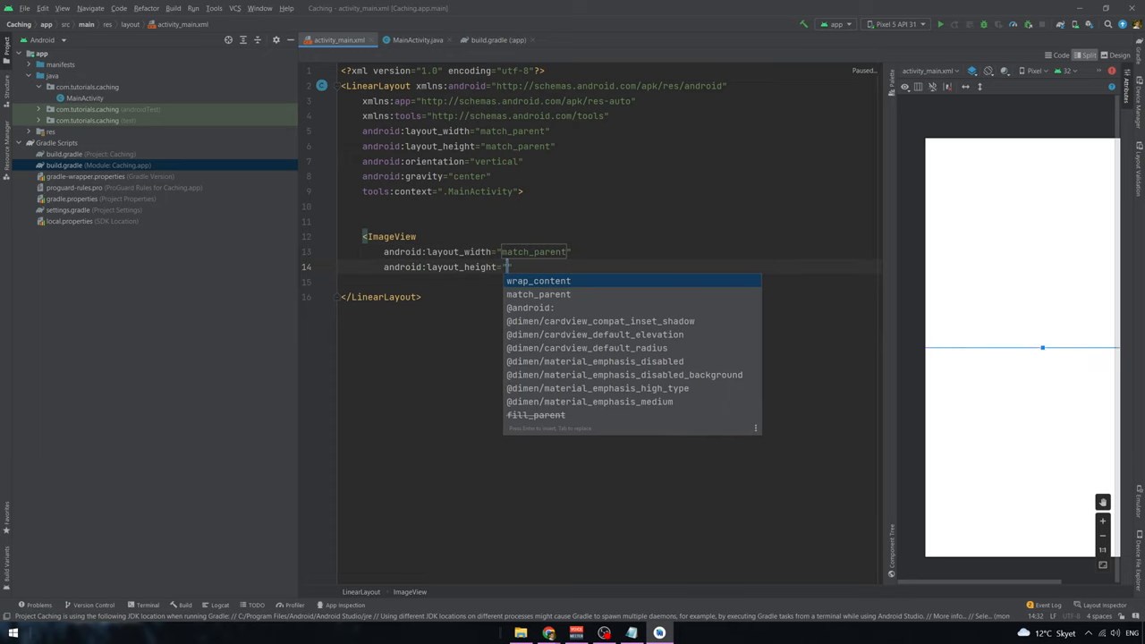
text(400dp)
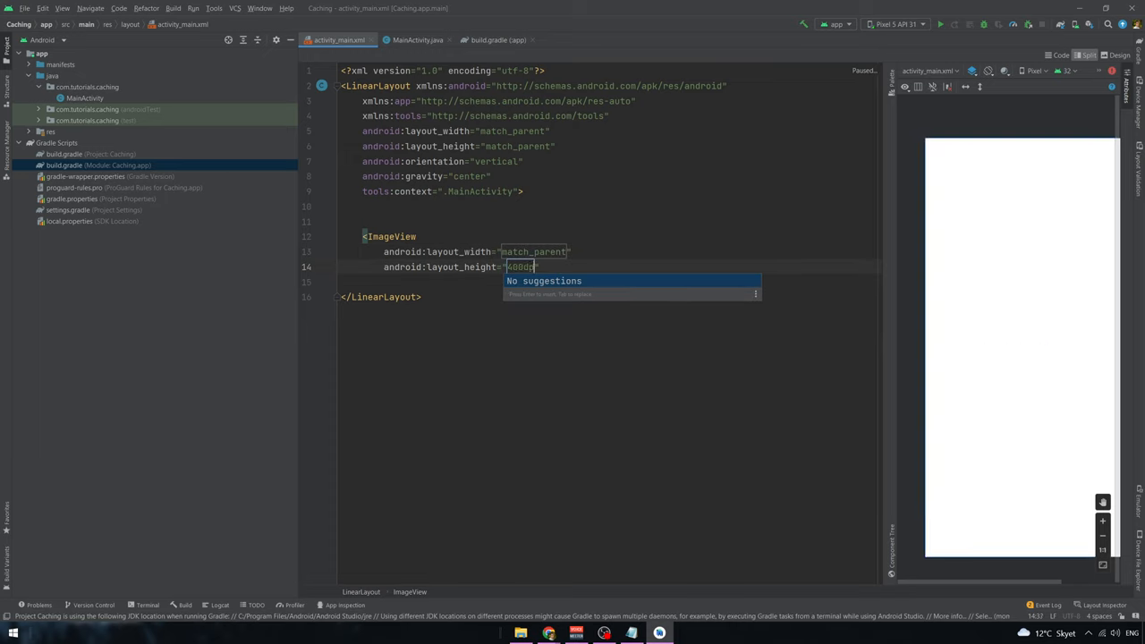
key(enter)
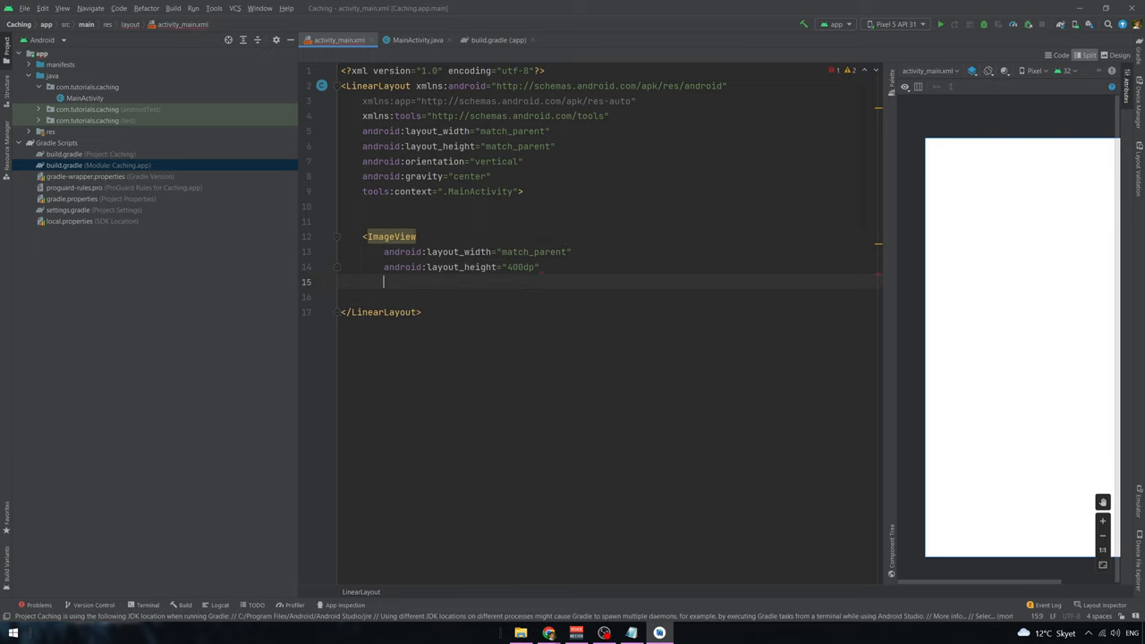
text(android:scaleType="centerCrop)
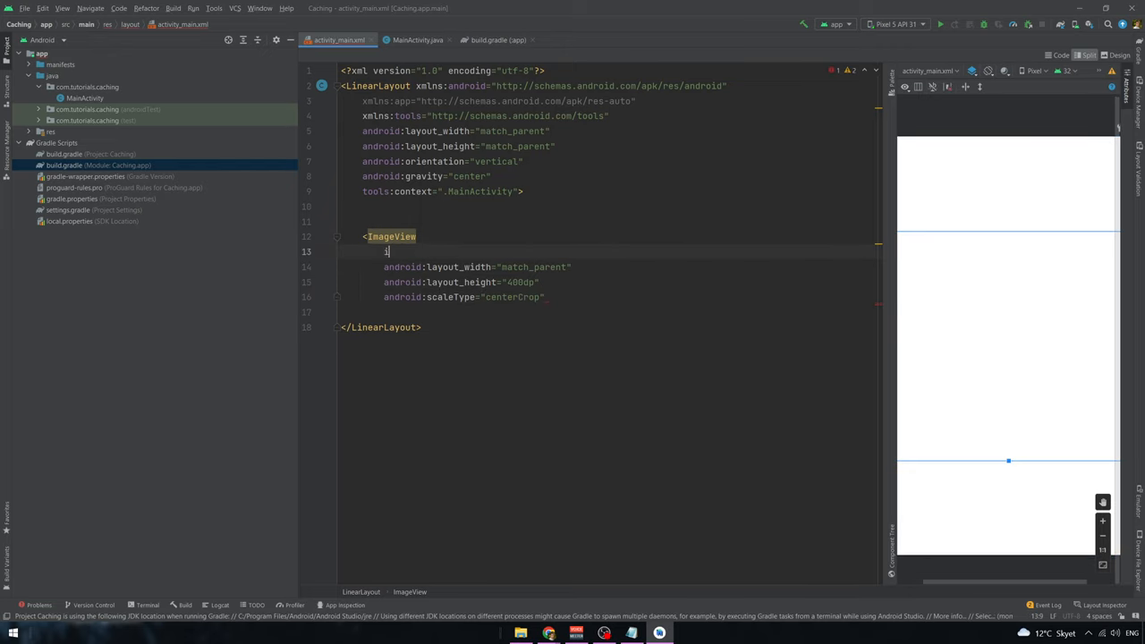
text(android:id="")
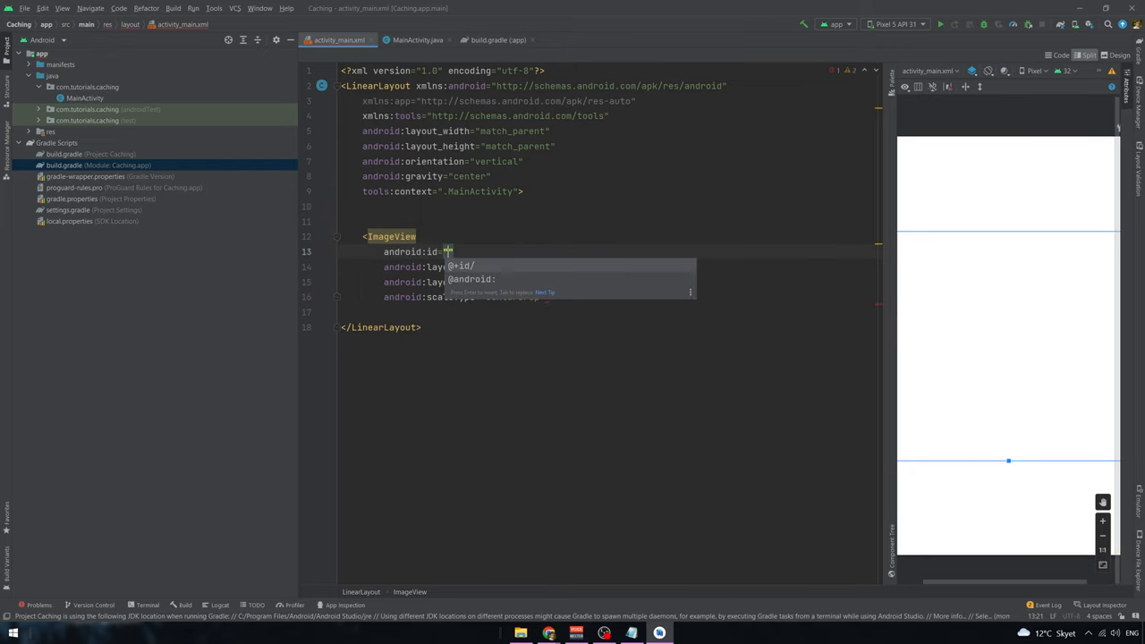
text(main_image)
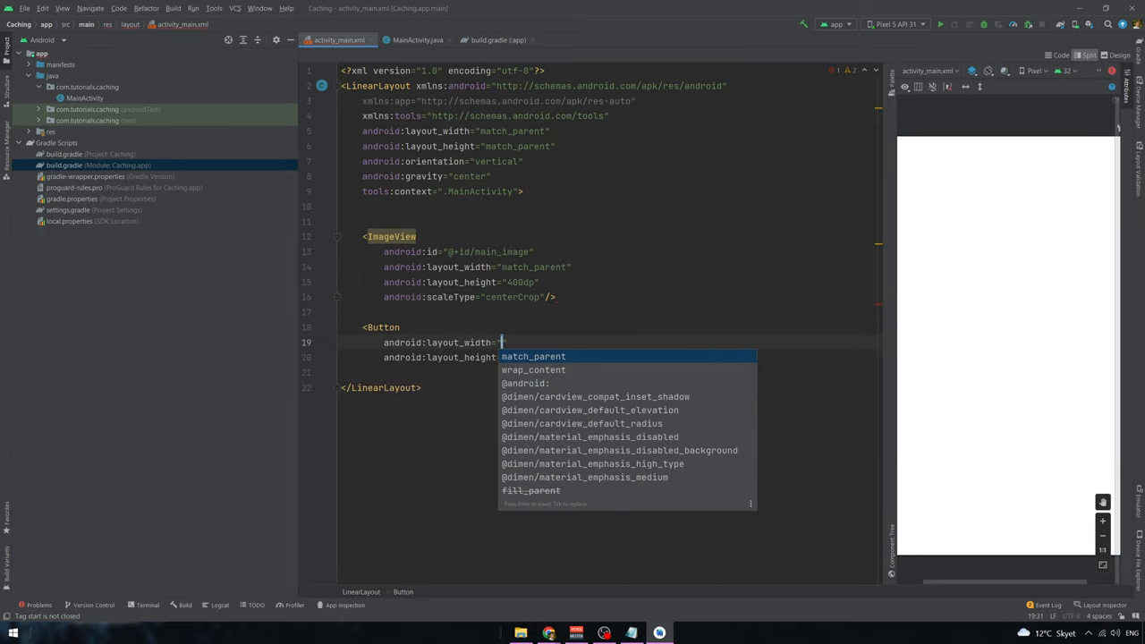
- Add a Button with id main_btn and text 'Change Image'
key(Down)
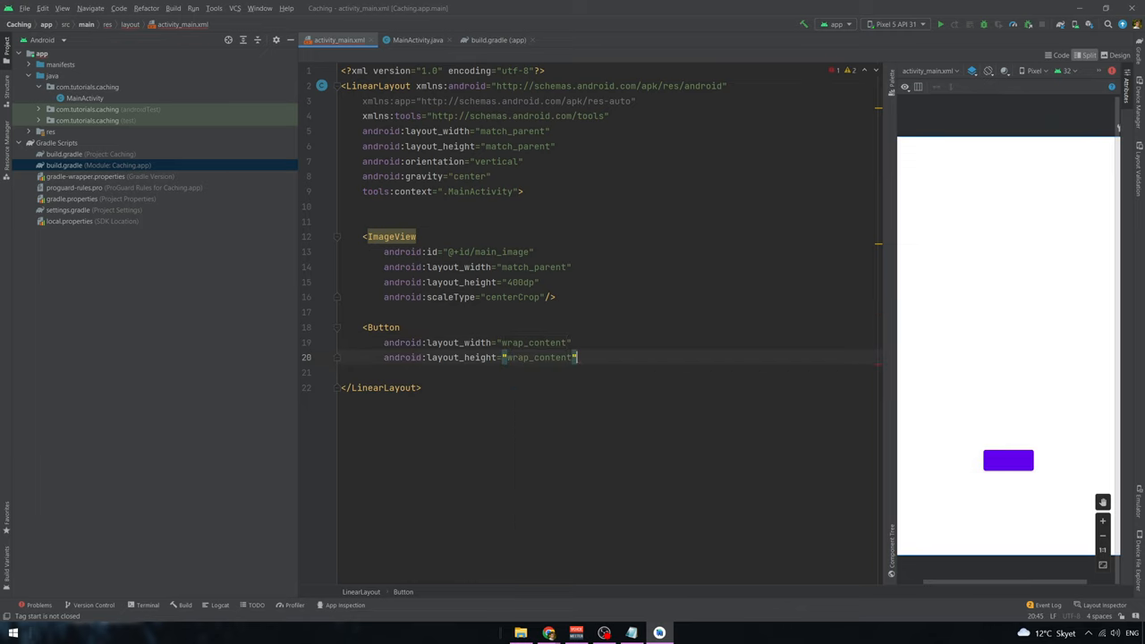
text(text="Change Image)
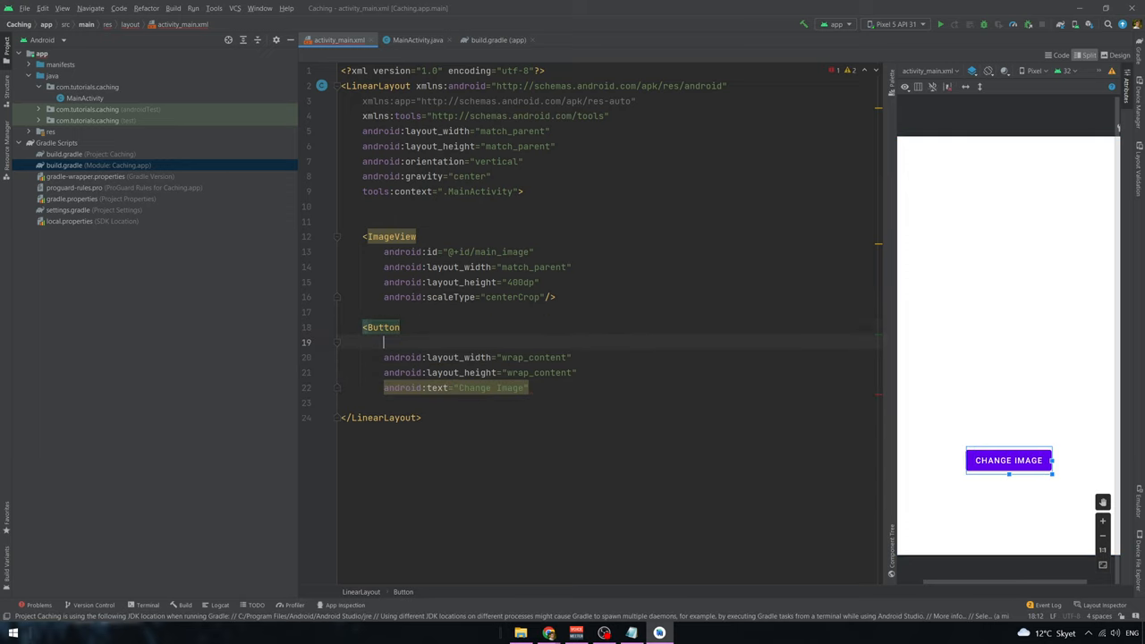
text(android:id="@+id/)
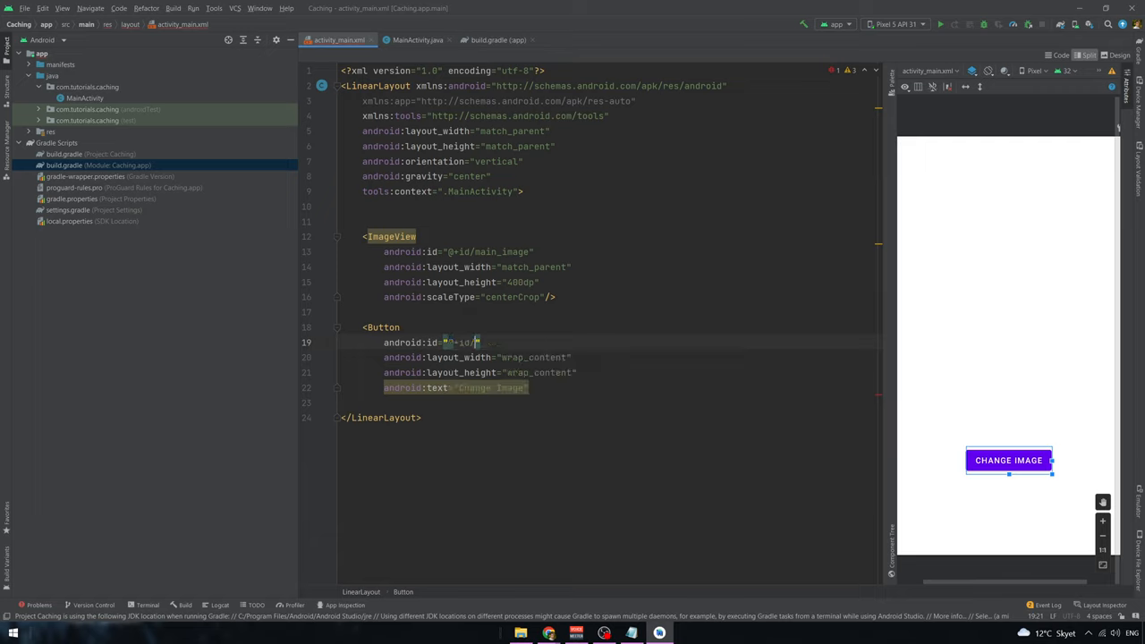
text(main_btn)
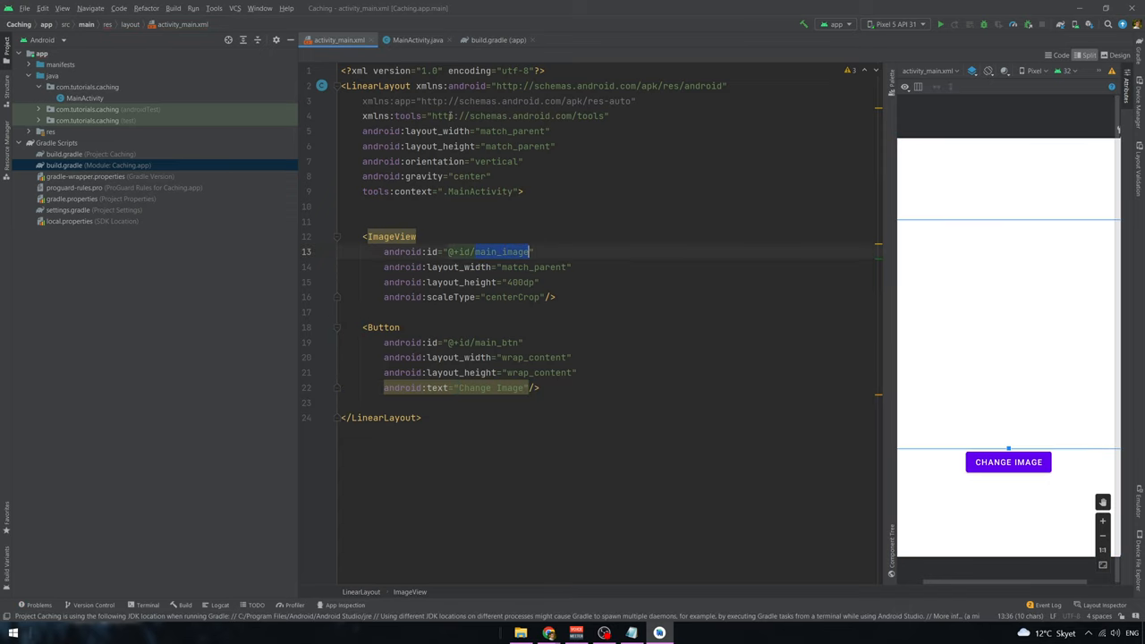
- Declare ImageView main_image and Button main_btn fields in MainActivity
click(417, 40)
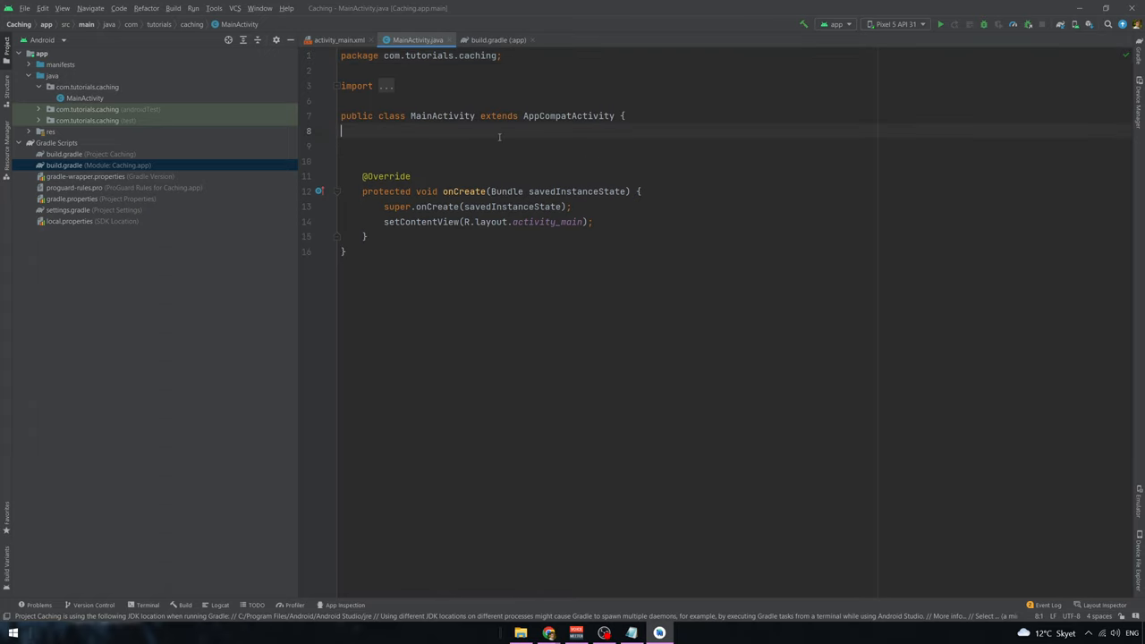
text(Ir)
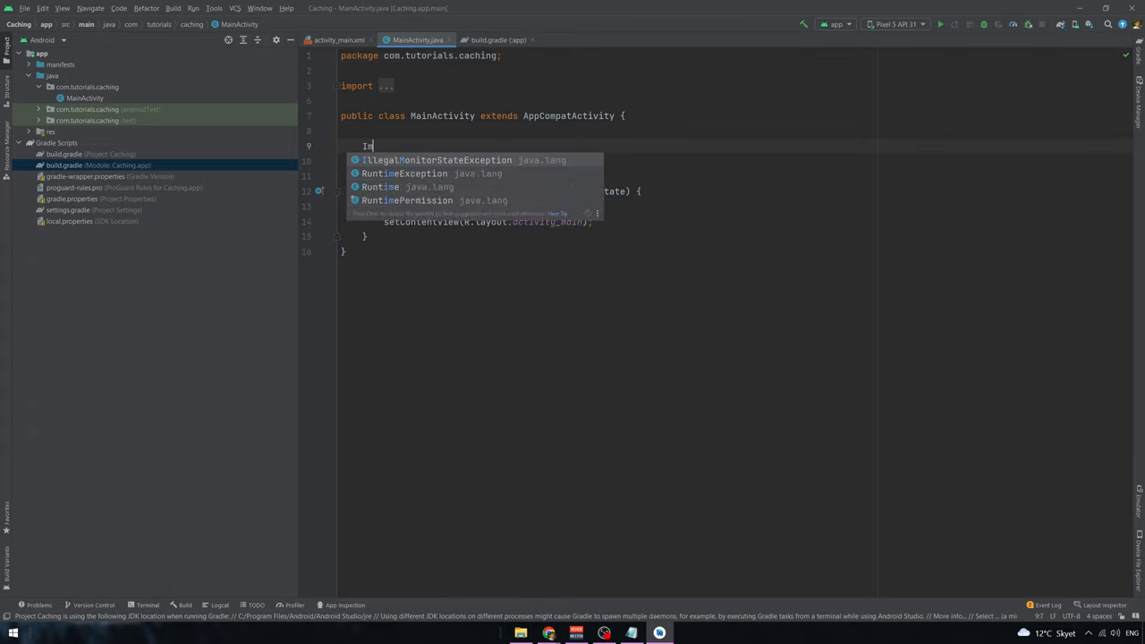
text(ImageView main_image)
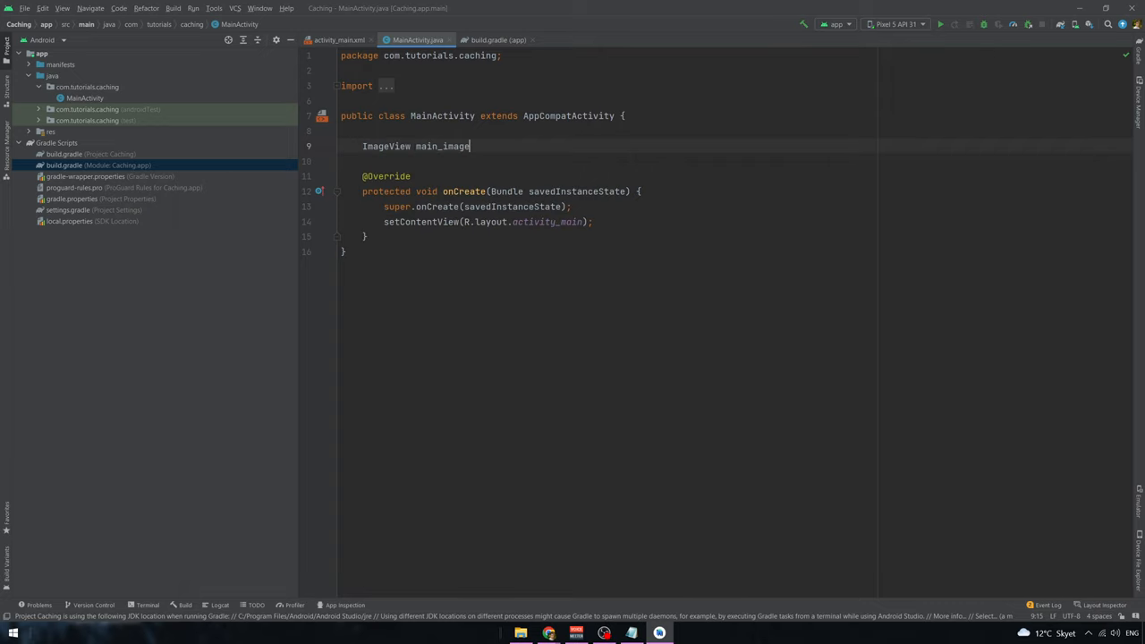
text(Button)
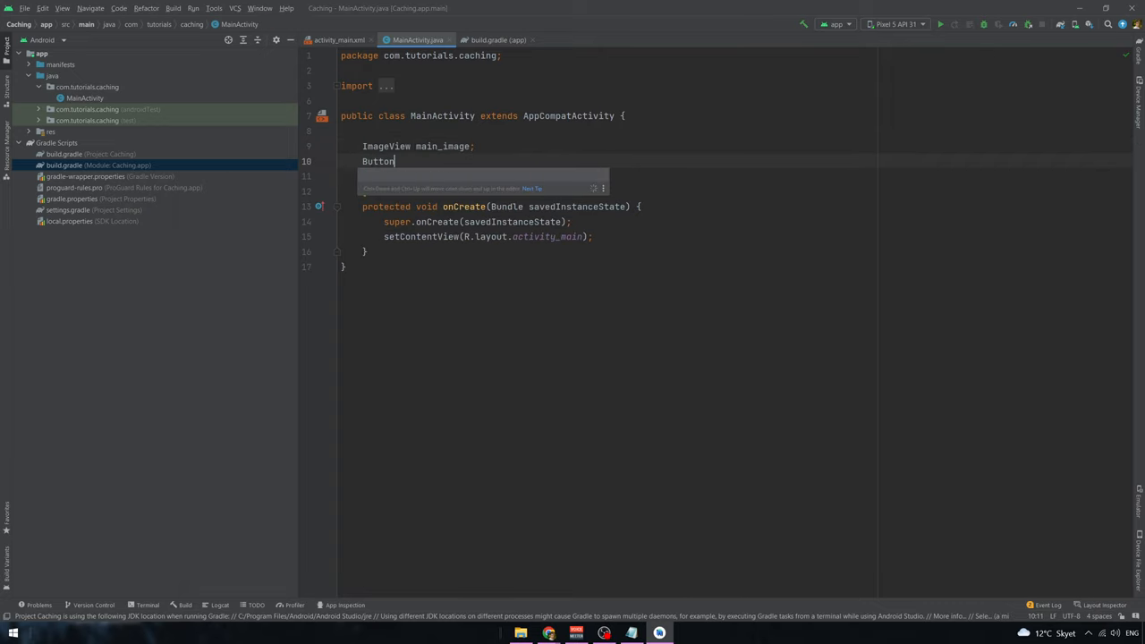
text(main_btn;)
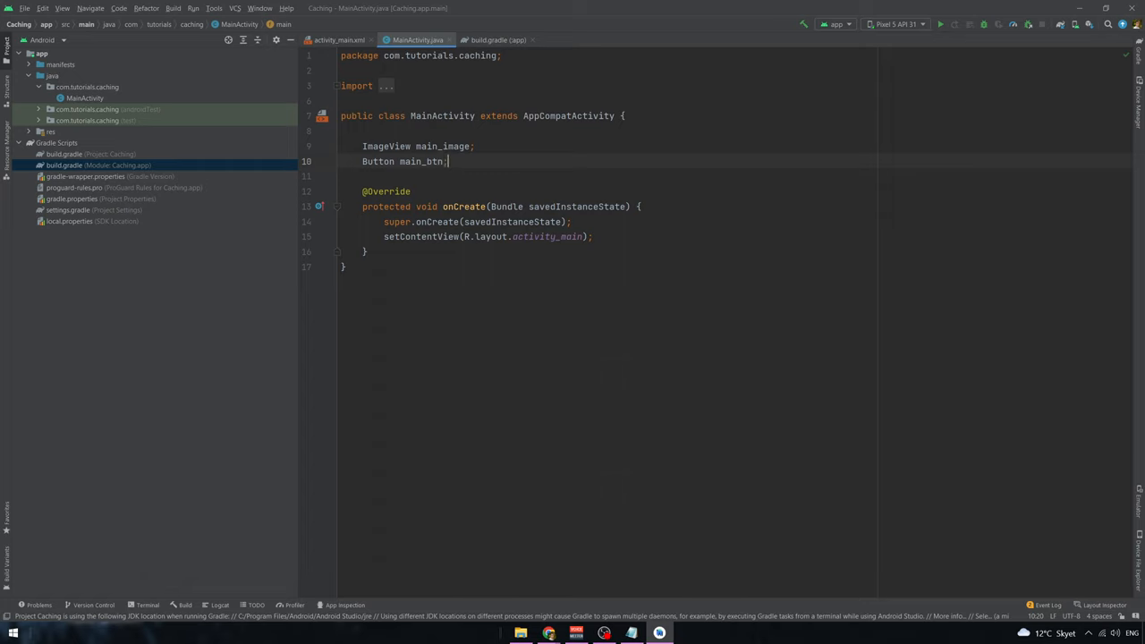
mouse_move(378, 161)
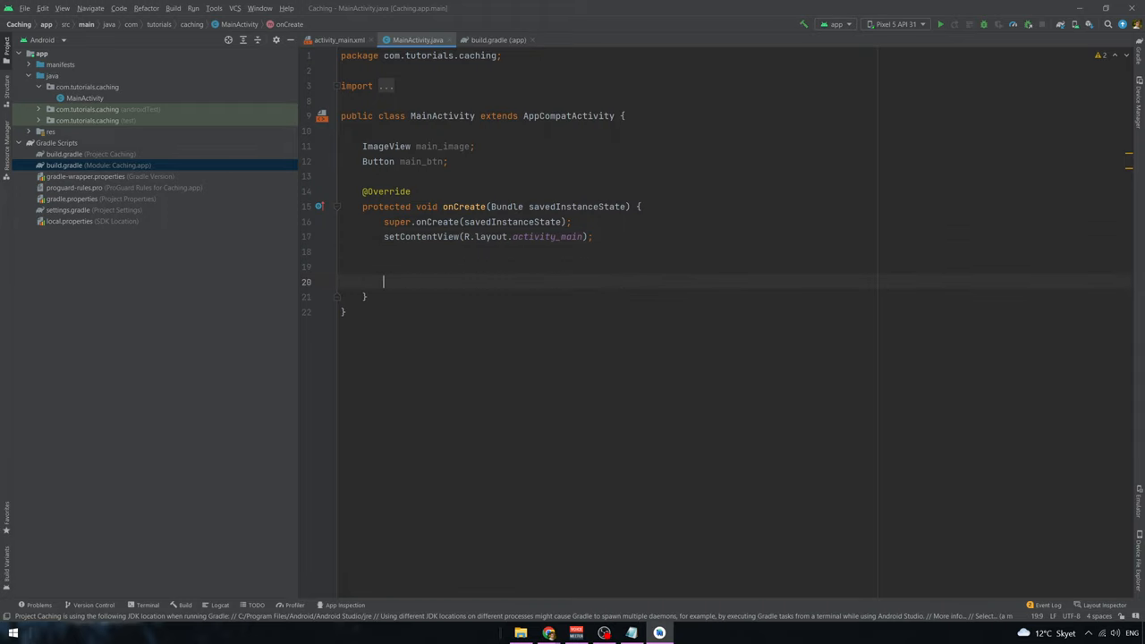
- Bind main_image and main_btn to their views with findViewById in onCreate
text(main_image = findViewById(R.id.)
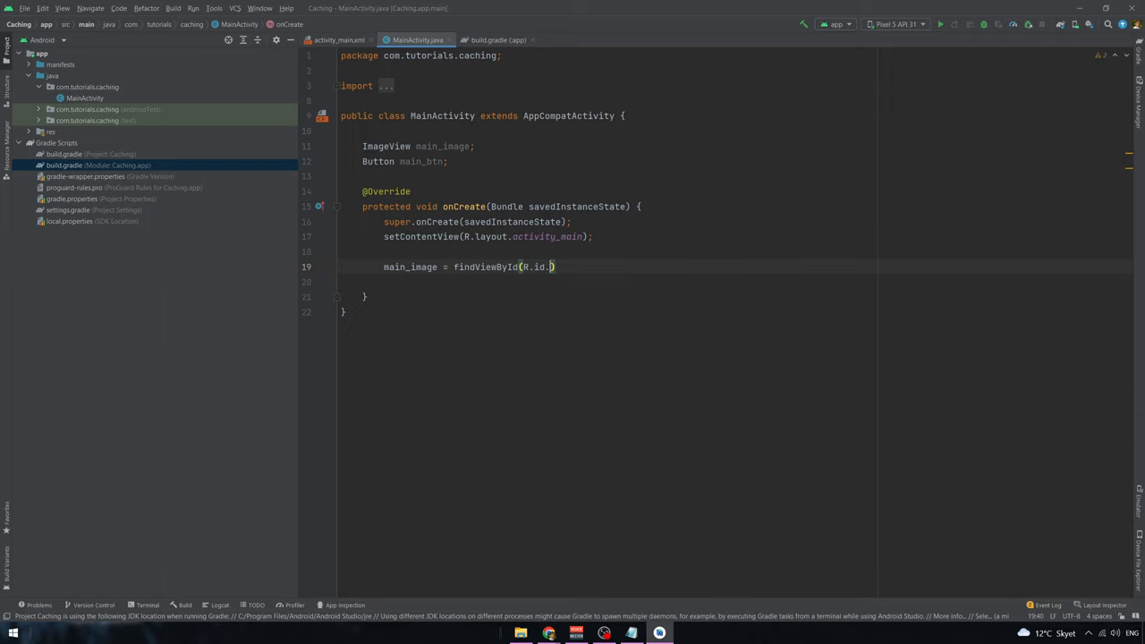
text(main_image)
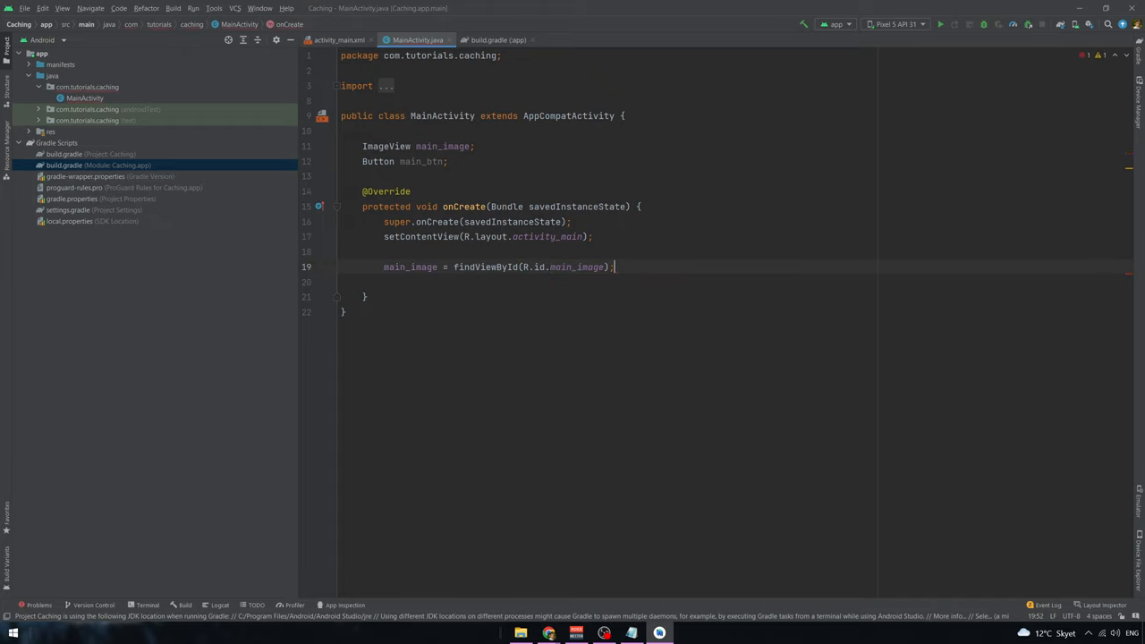
text(btn)
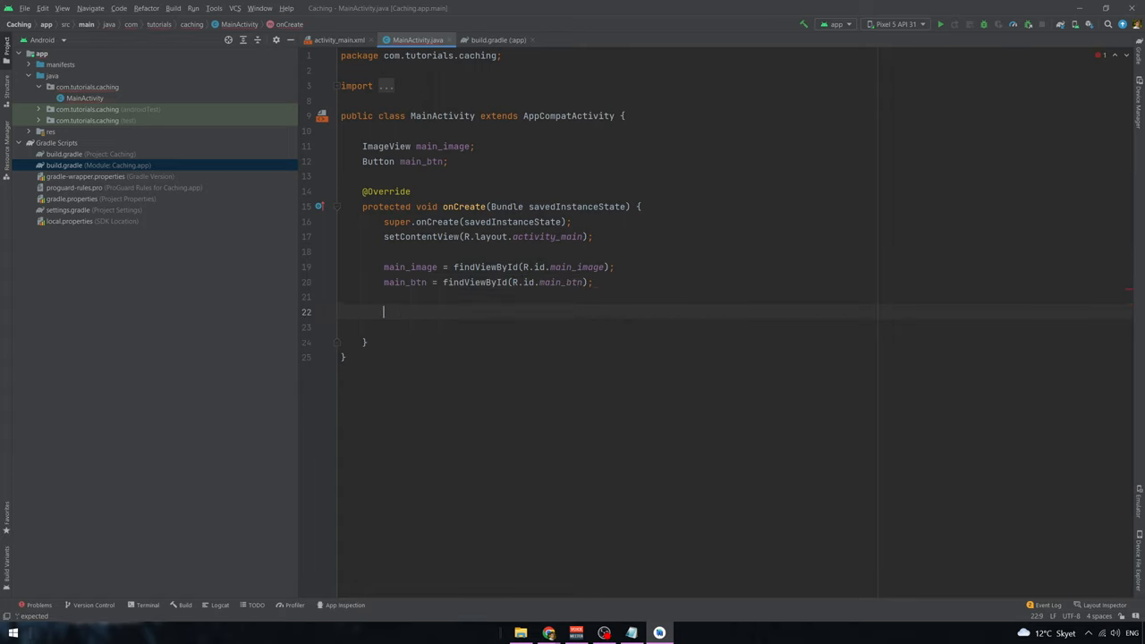
- Attach an empty anonymous View.OnClickListener to main_btn
text(main_btn)
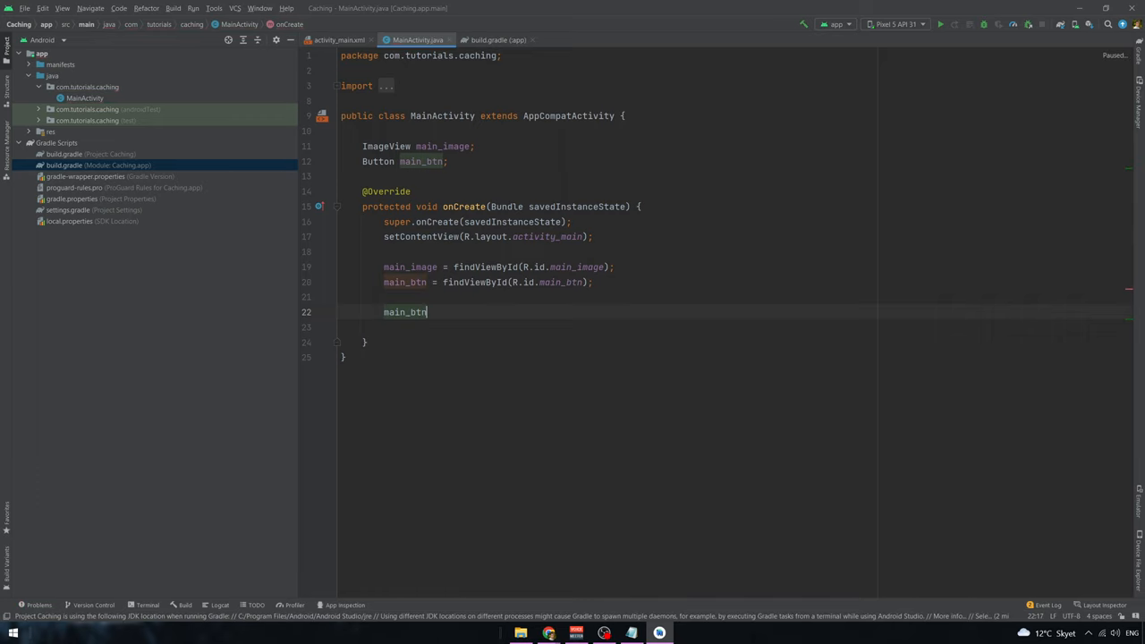
text(.set)
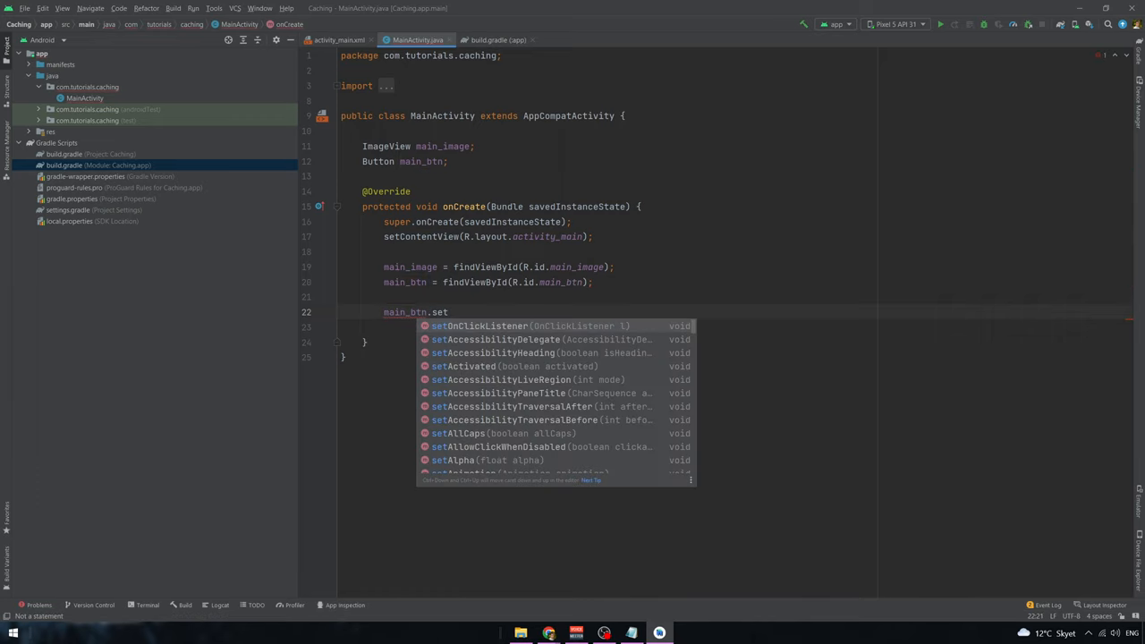
click(480, 326)
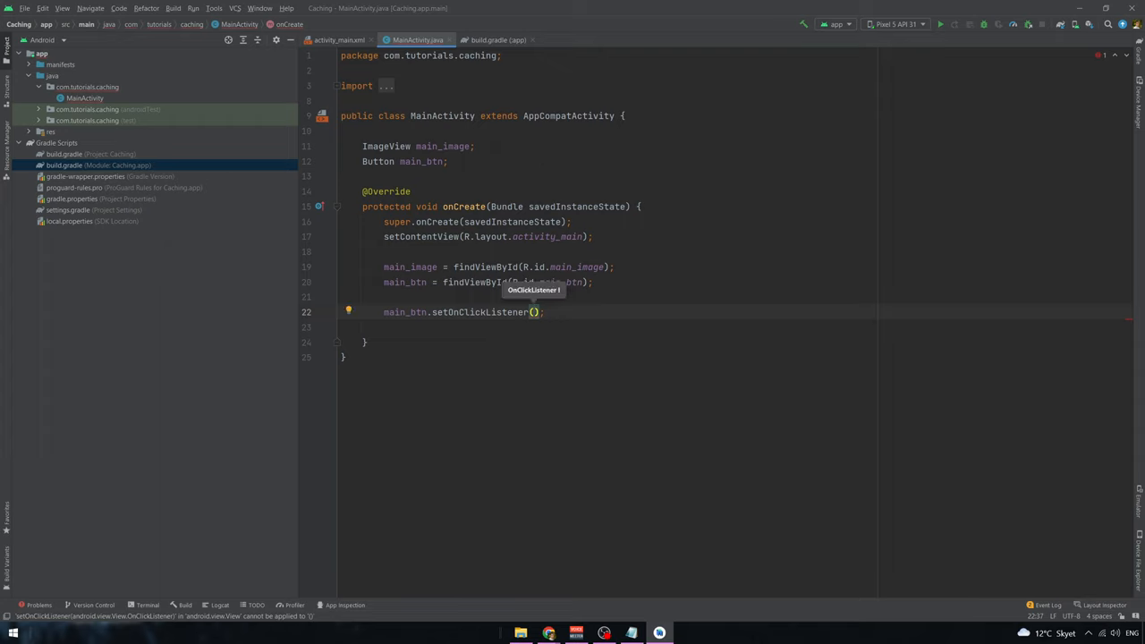
text(se)
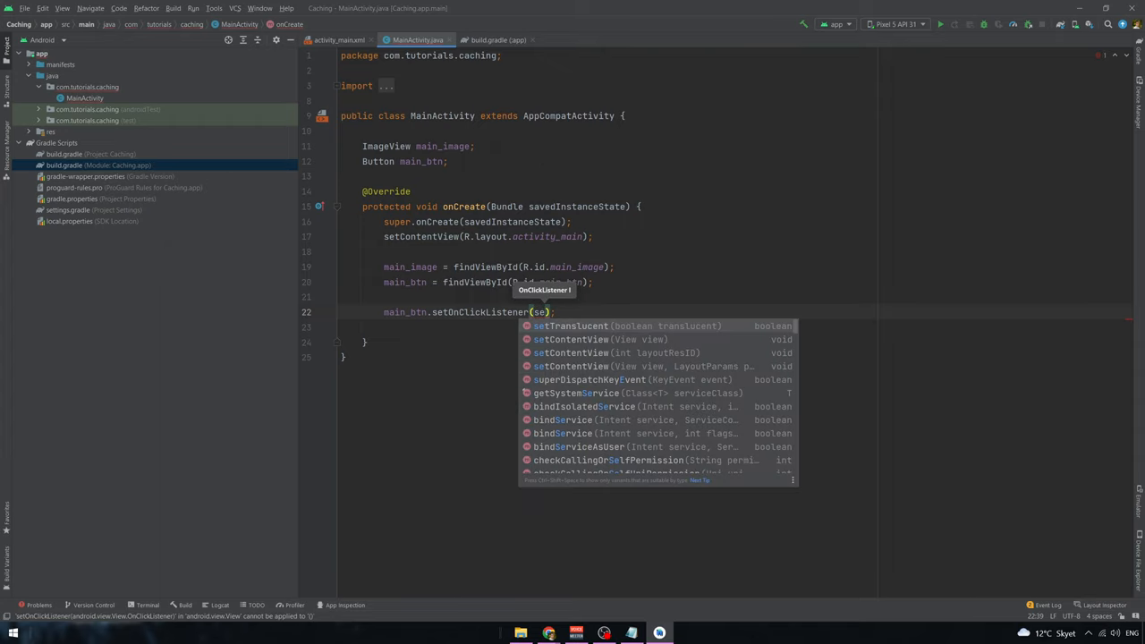
text(new On)
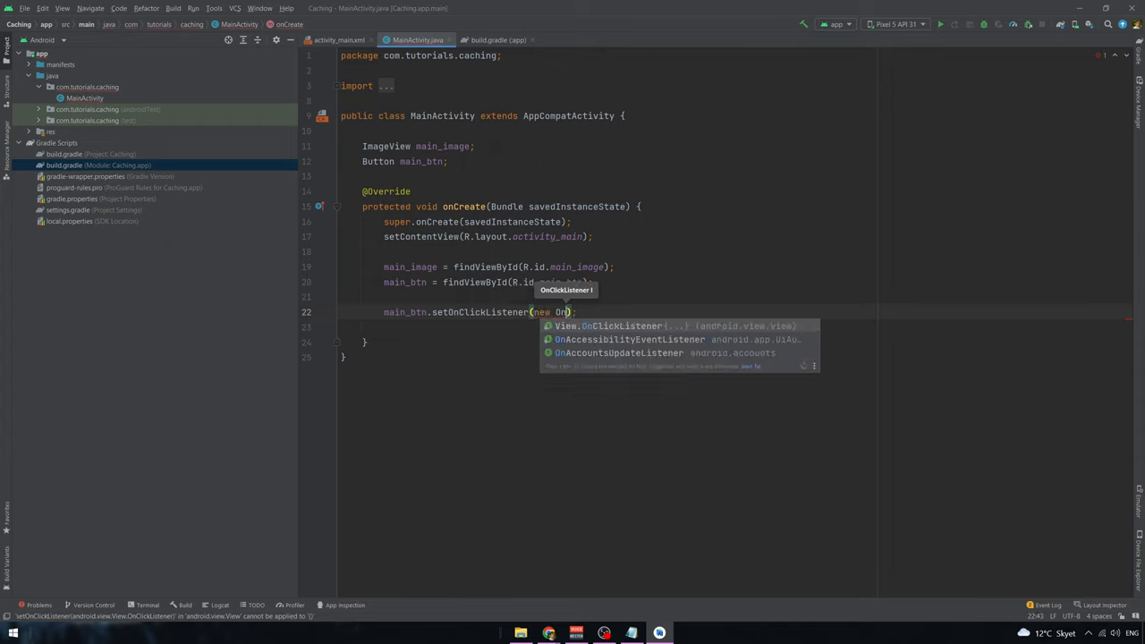
click(608, 326)
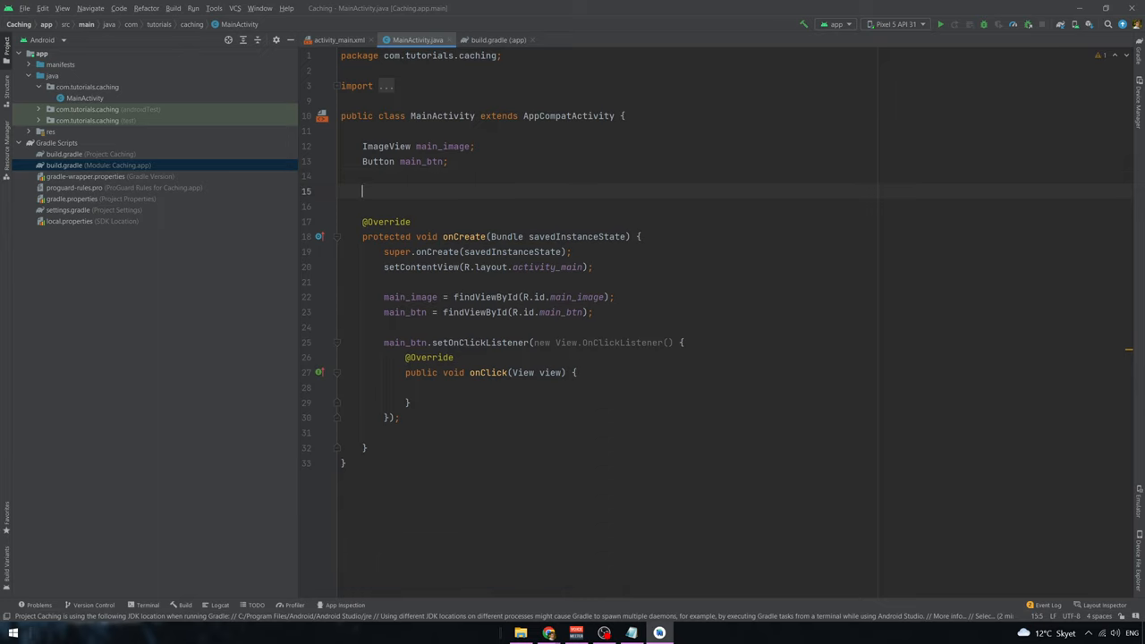
- Declare ArrayList<String> imgs, initialize it, and add three Unsplash image URLs
text(A)
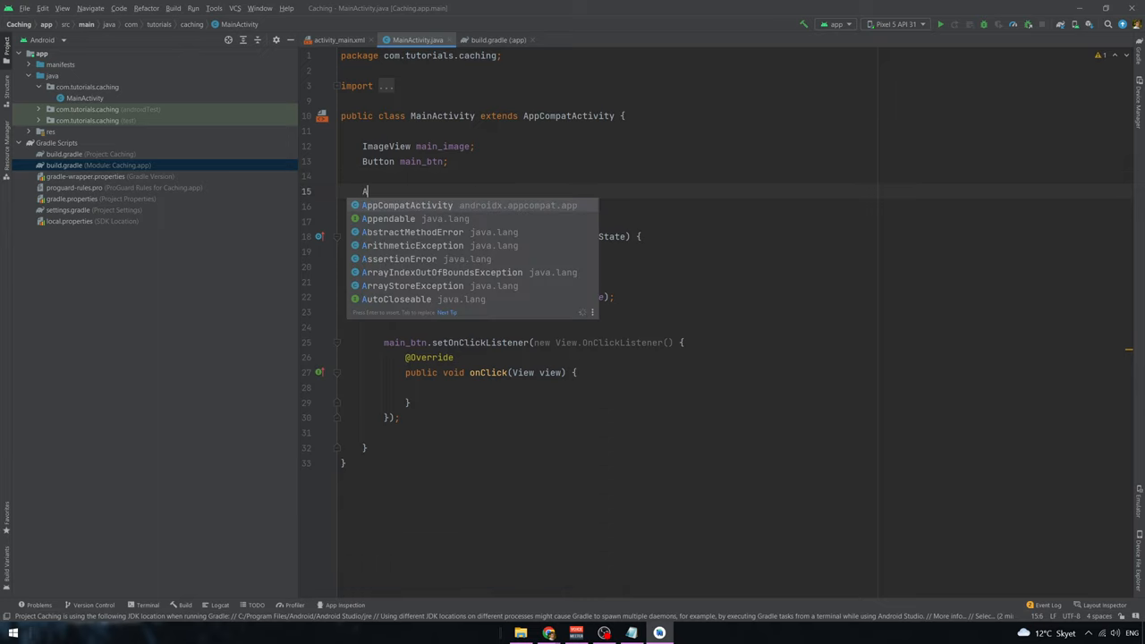
text(ra)
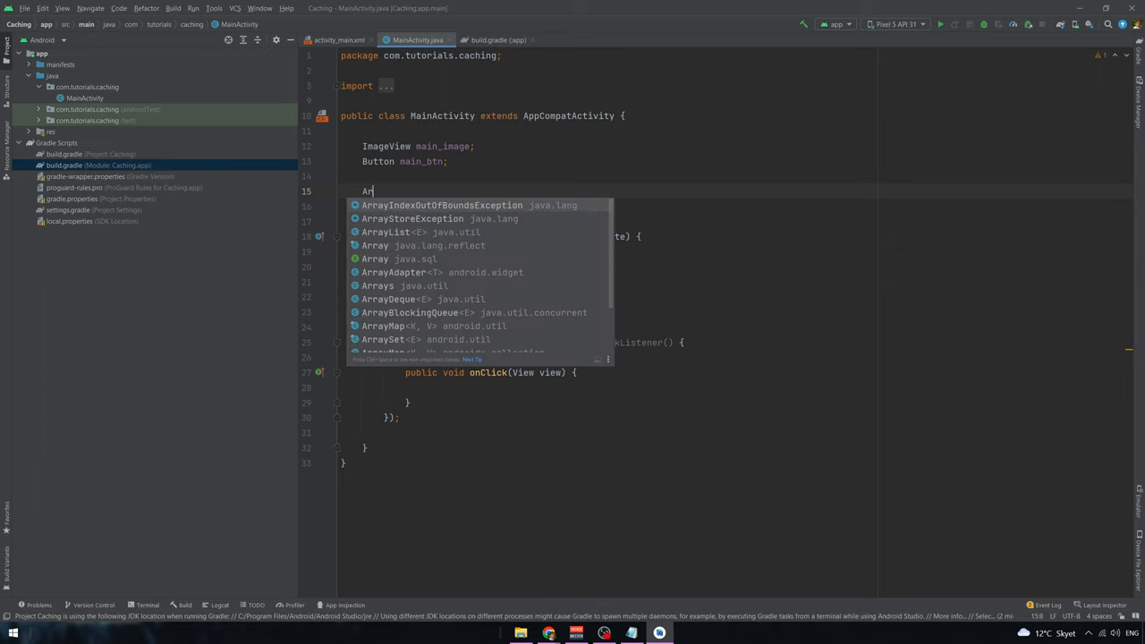
click(389, 232)
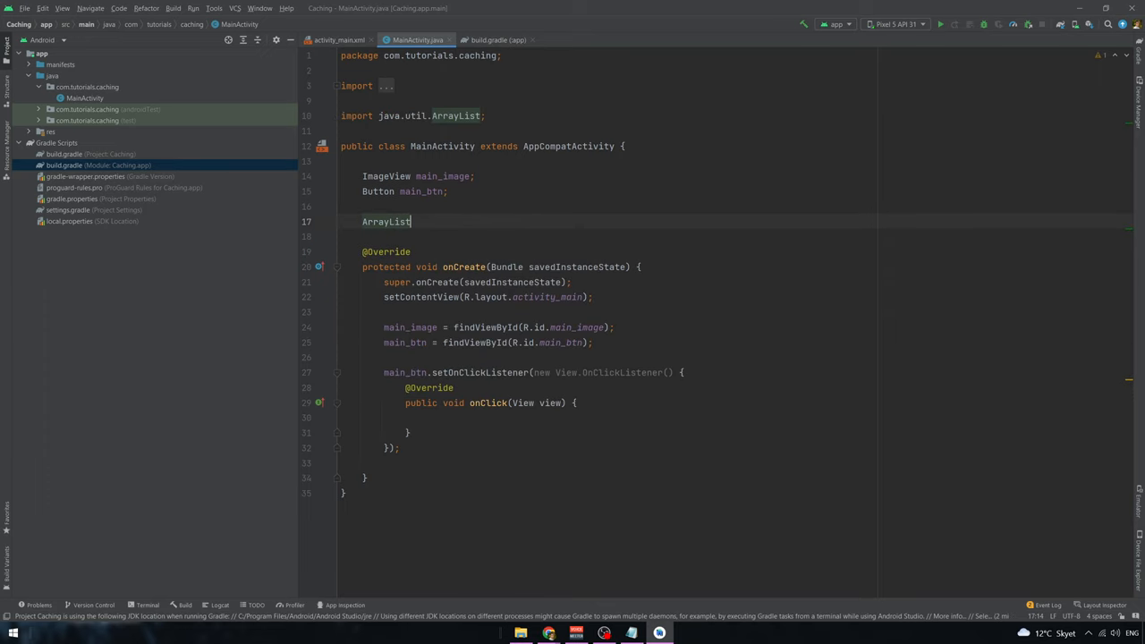
text(<String>)
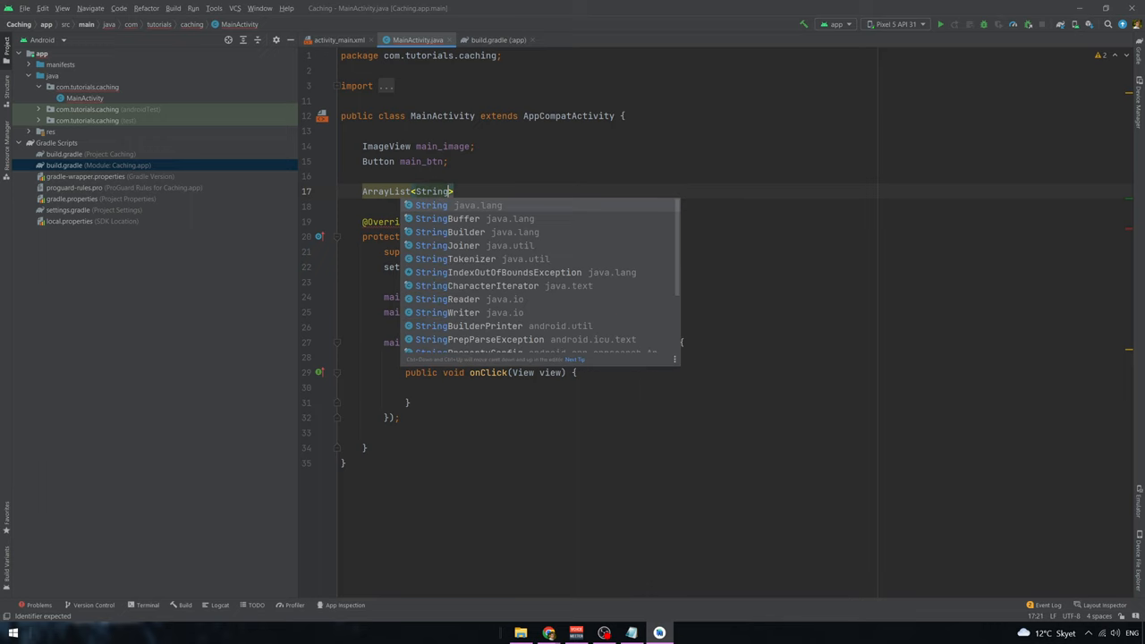
text(imgs;)
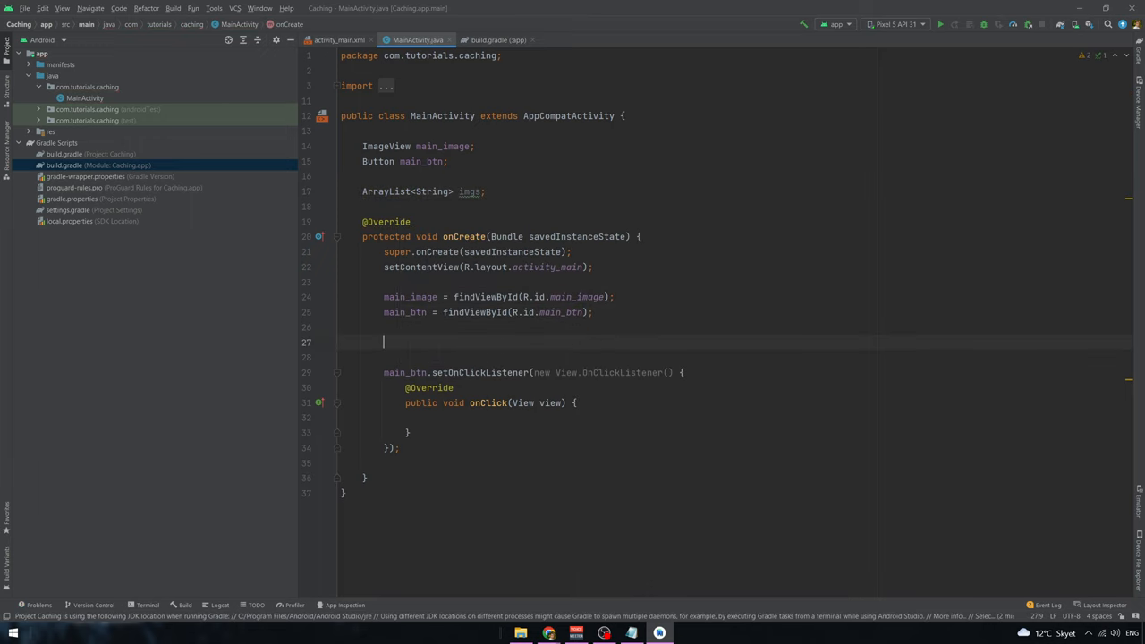
text(imgs = new)
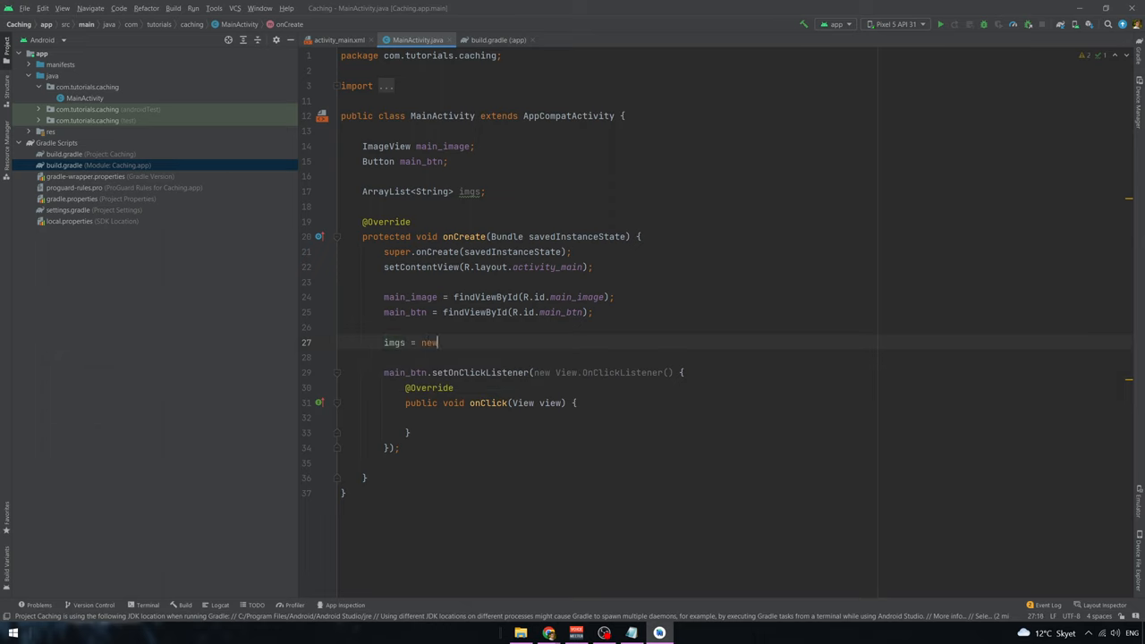
text(ArrayList<>())
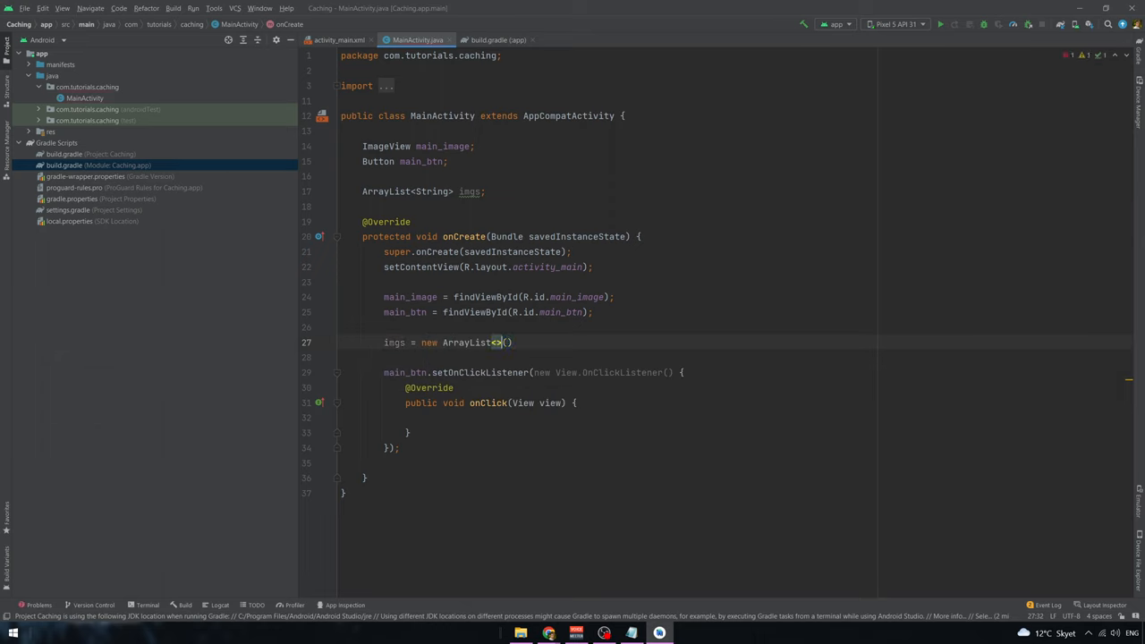
text(String)
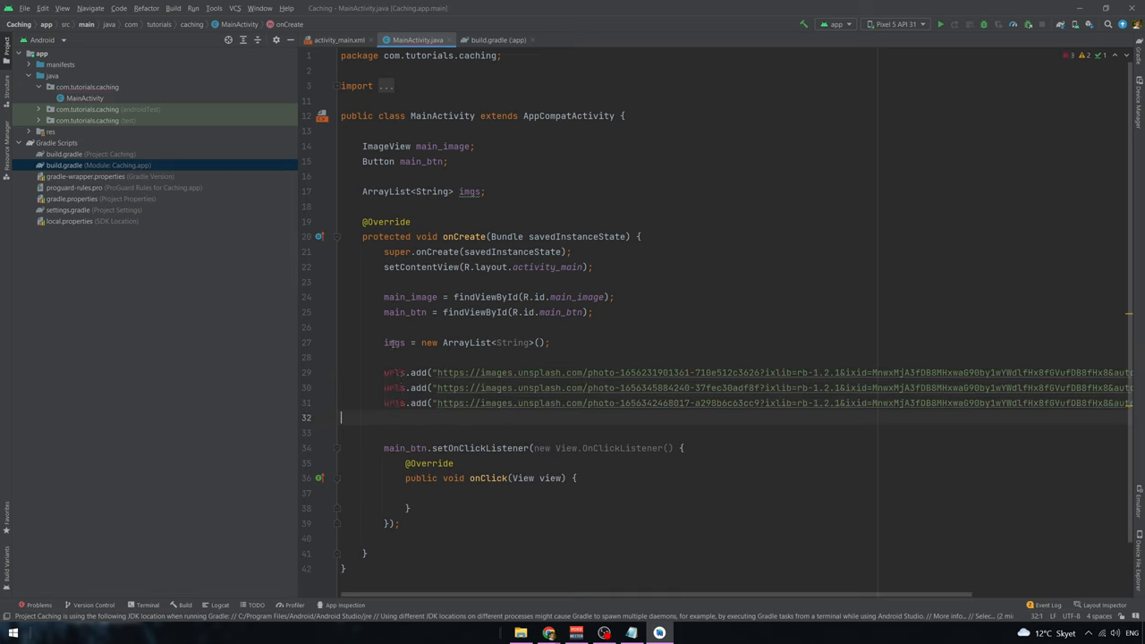
double_click(393, 372)
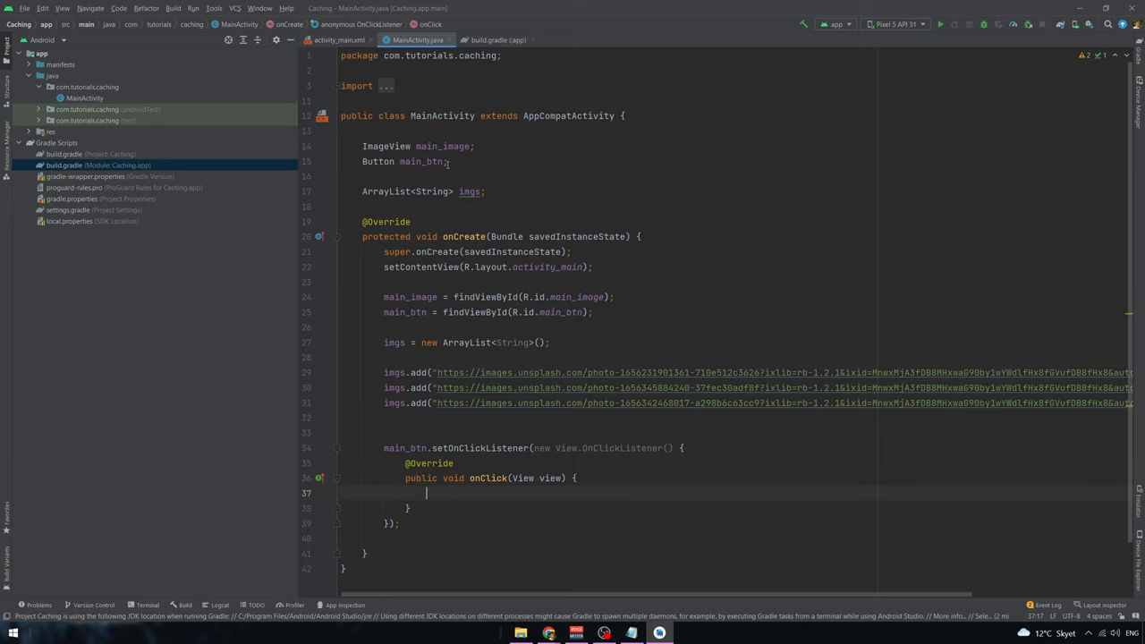
- Declare int i = 0 and, while i < imgs.size(), load imgs.get(i) with Picasso
text(i)
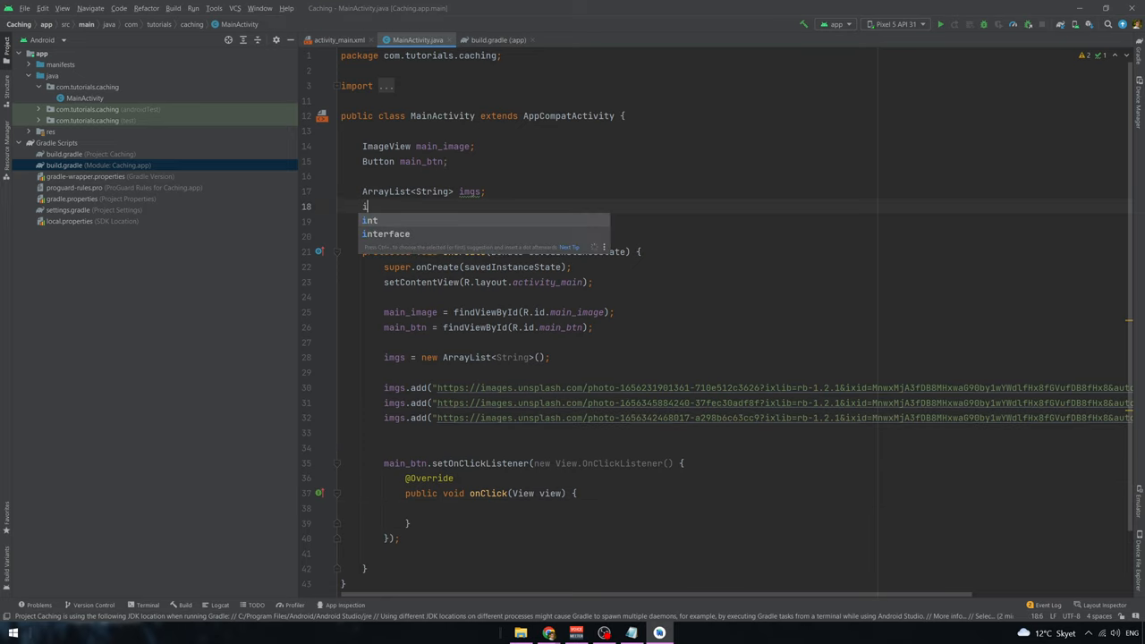
text(nt i =)
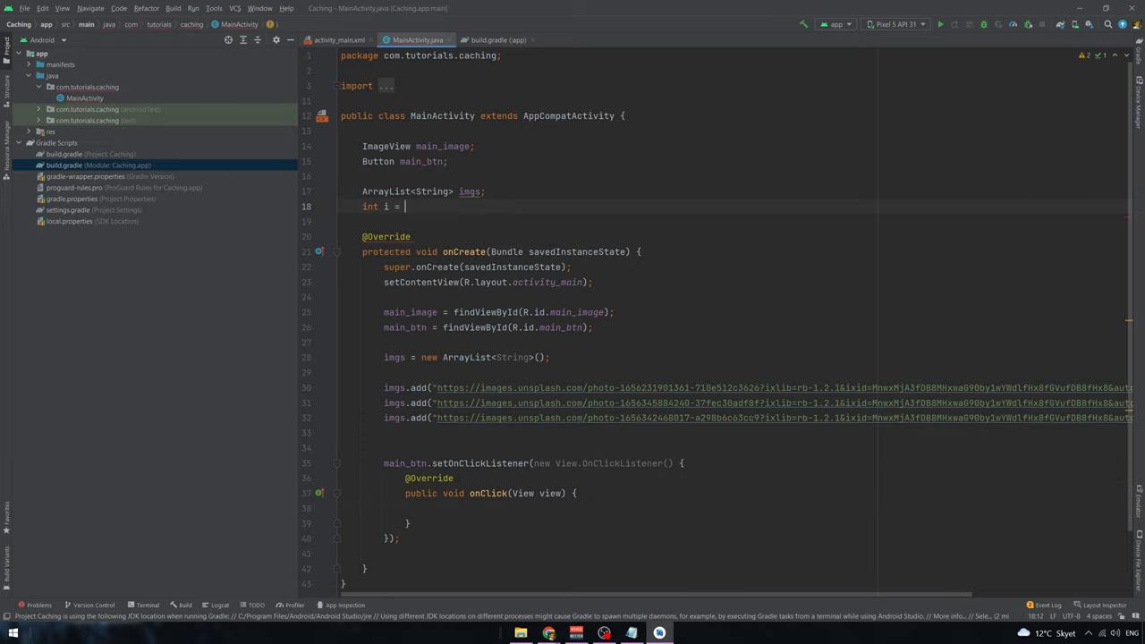
text(0;)
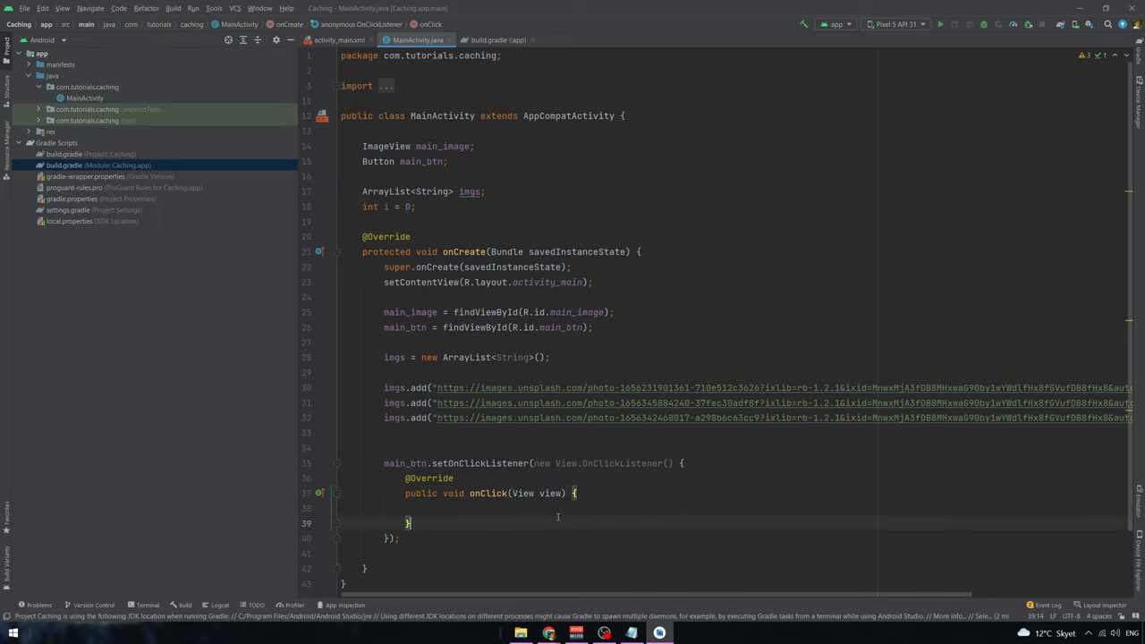
text(if()
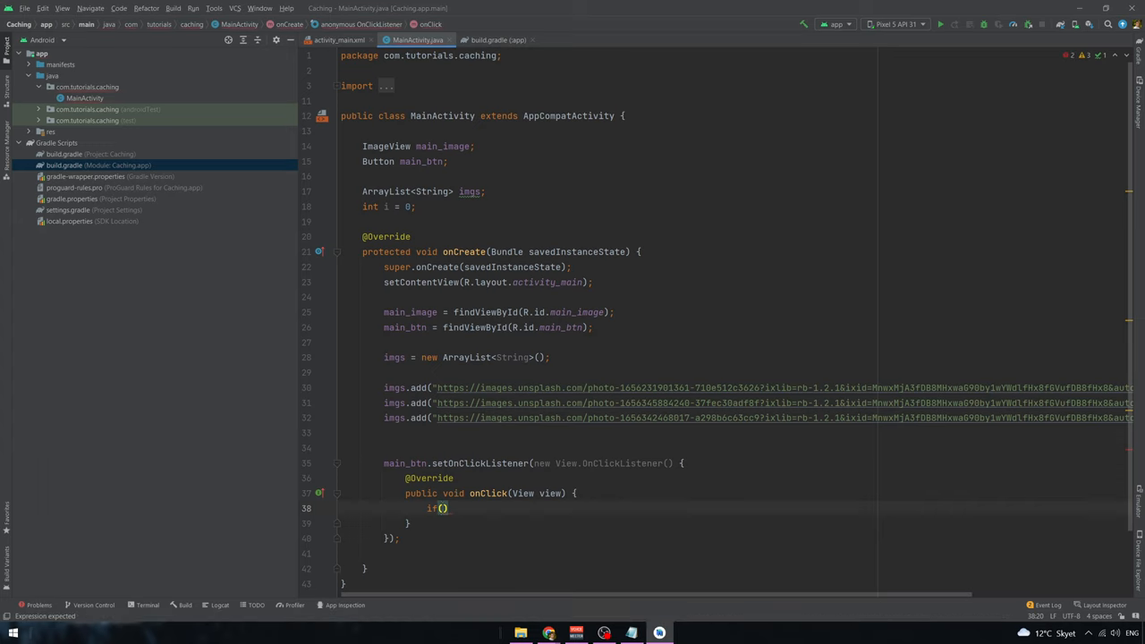
text(i)
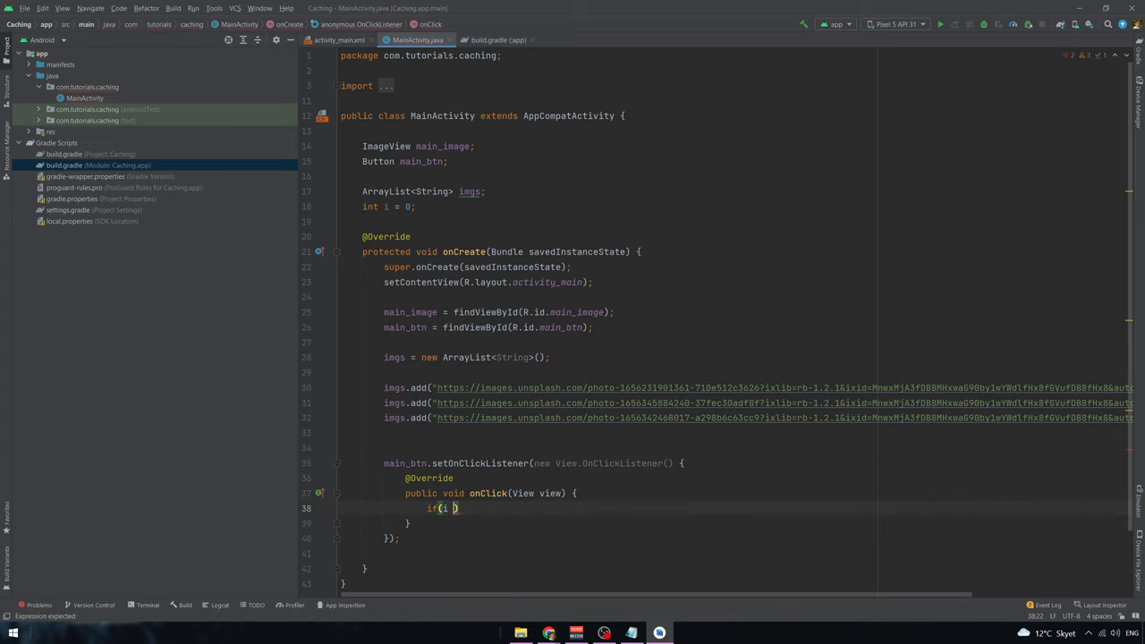
text(=)
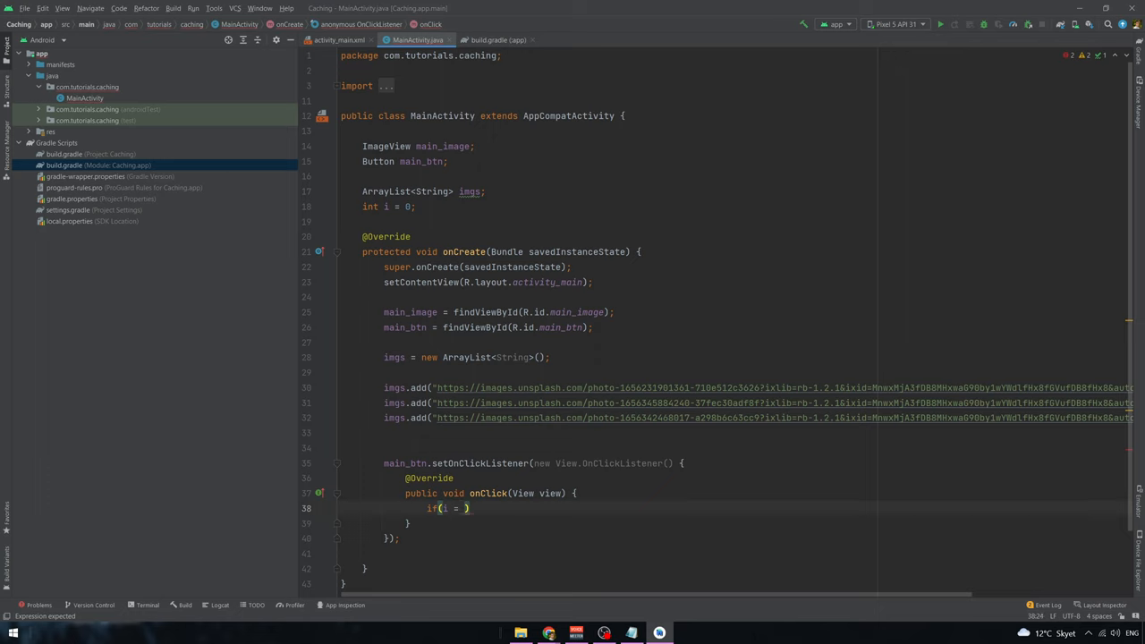
text(<)
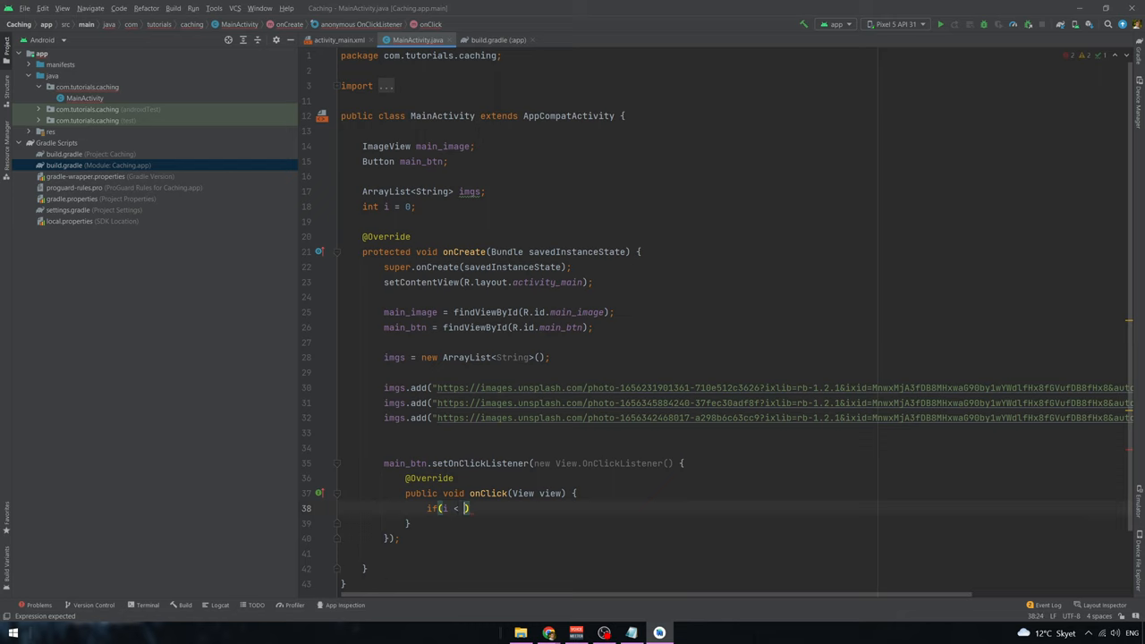
text(mgs.size()
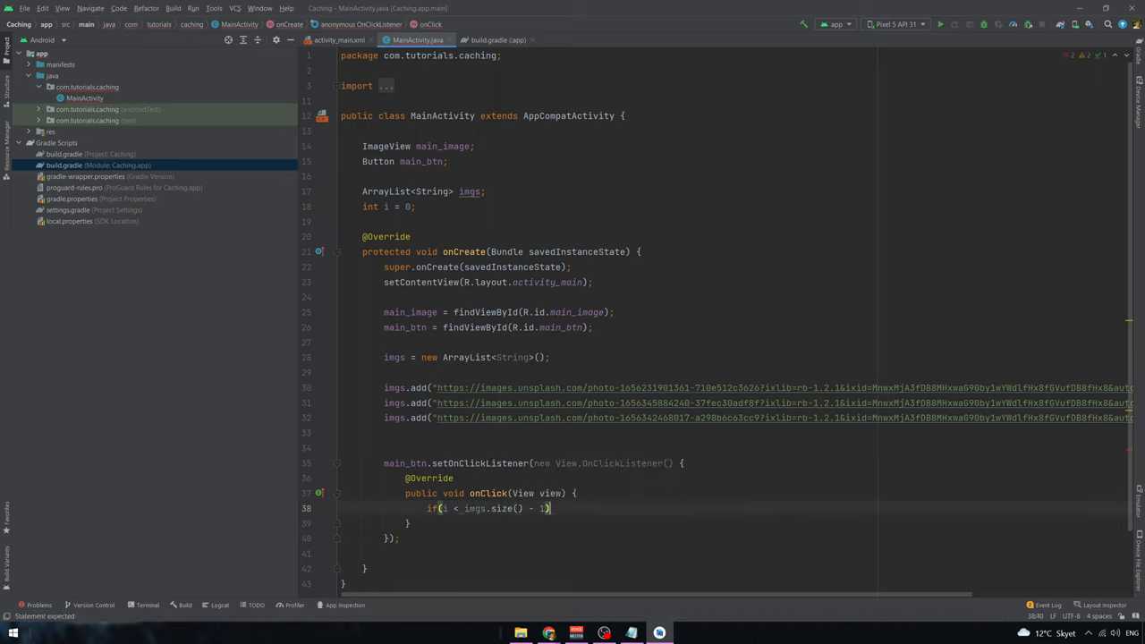
text({)
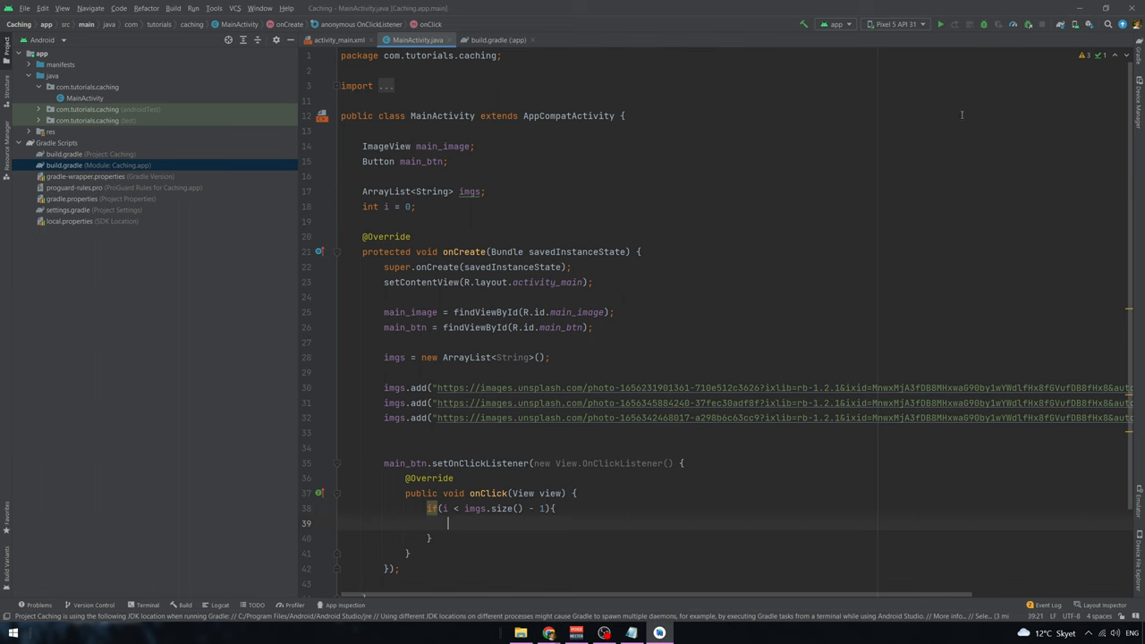
text(Picasso.get().load("https://i.imgur.com/DvpvklR.png").into(main_image);)
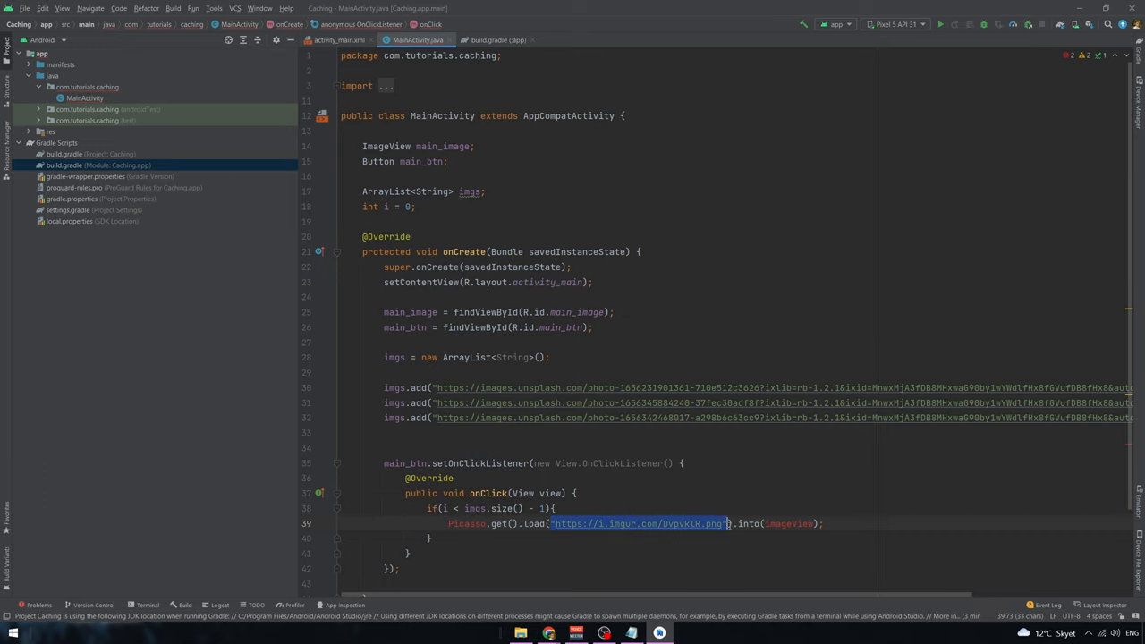
text(imgs)
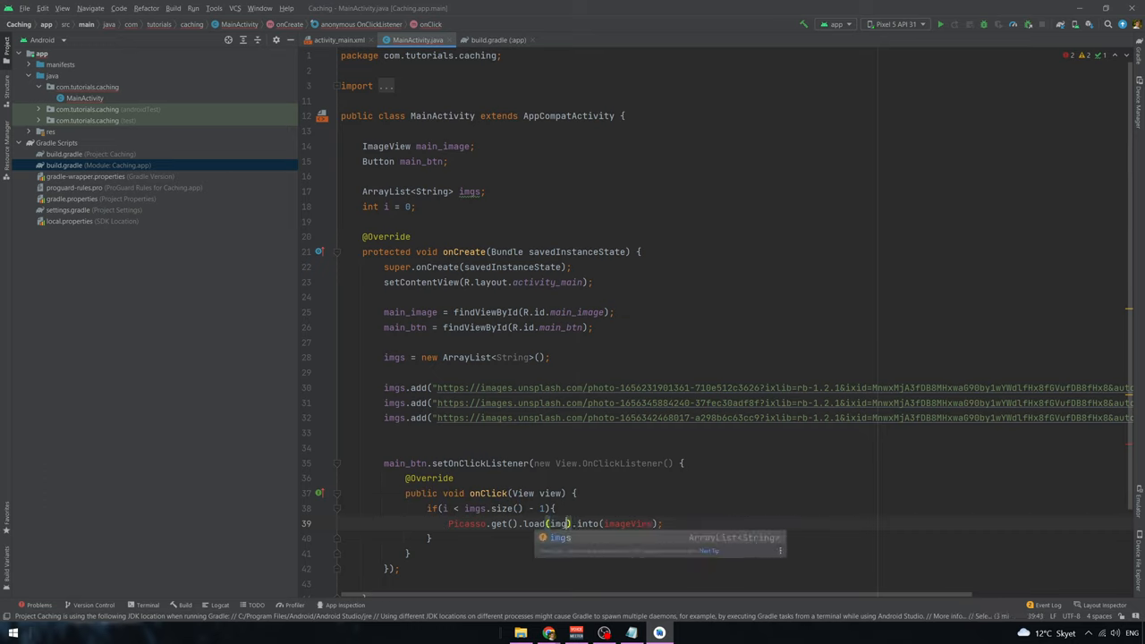
text(.get(i)
text(i++;)
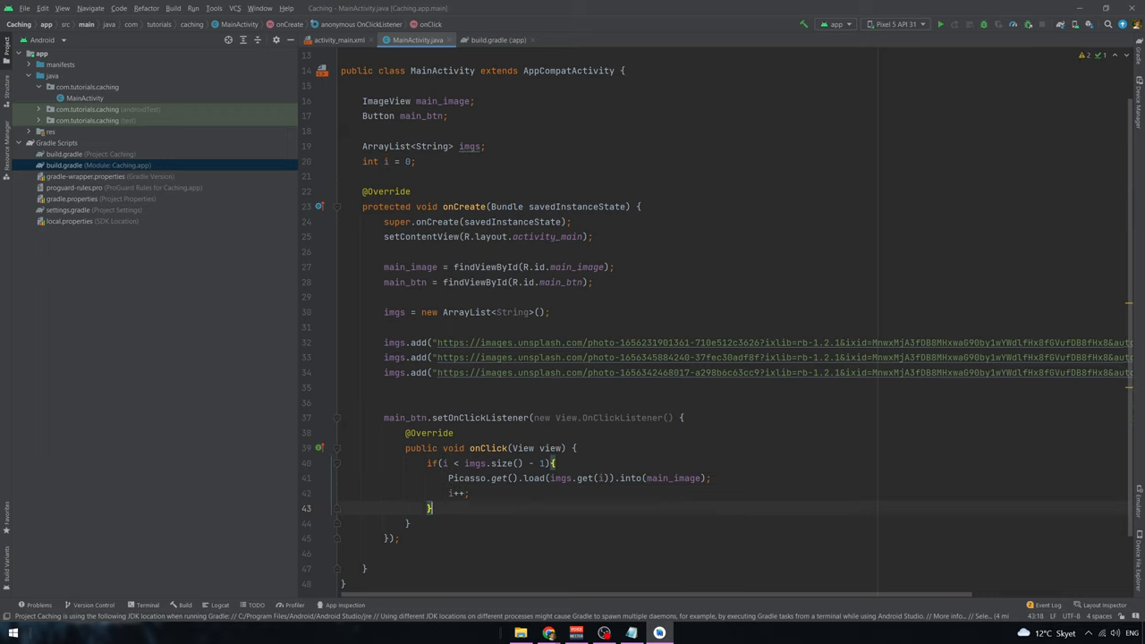
- Add an else branch that loads imgs.get(i) into main_image and resets i to 0
text(else)
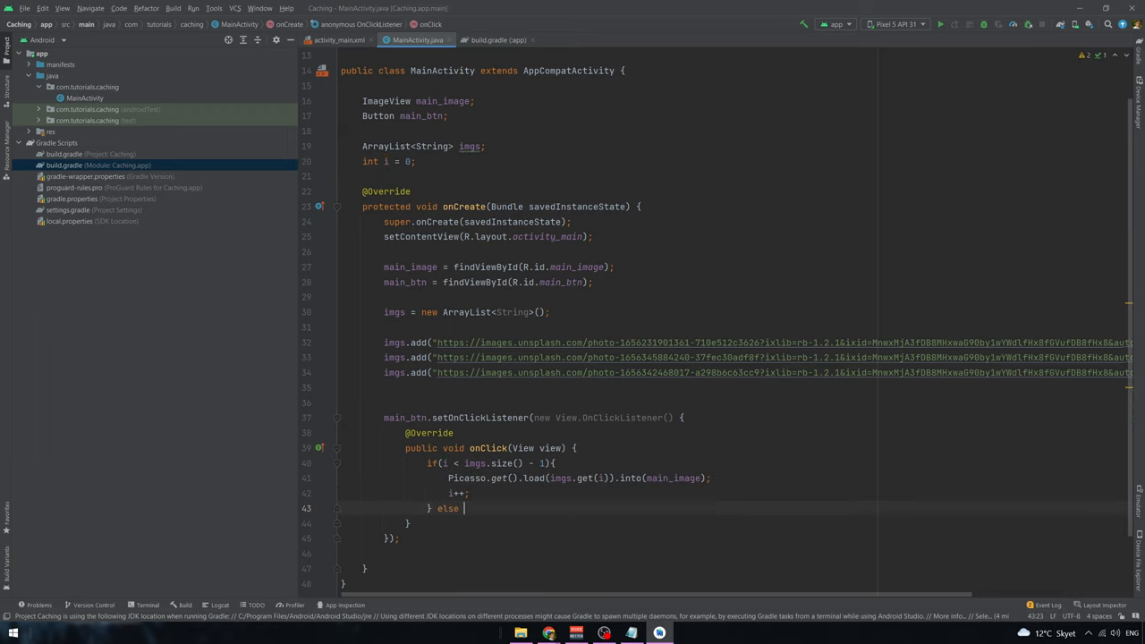
text({)
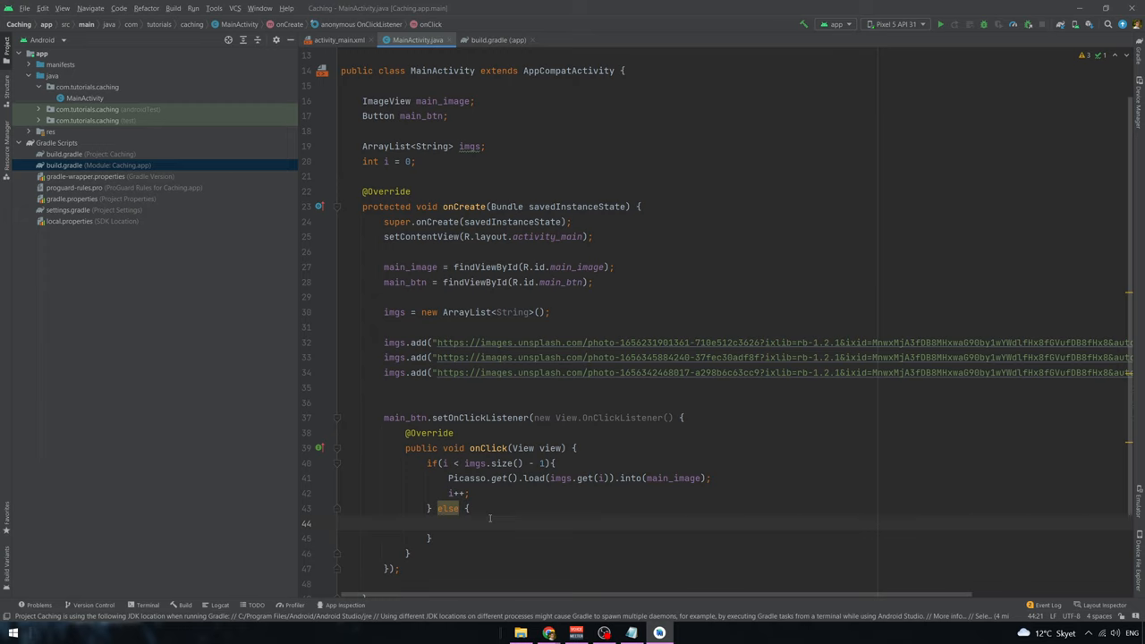
text(Picasso.get().load(imgs.get(i)).into(main_image);)
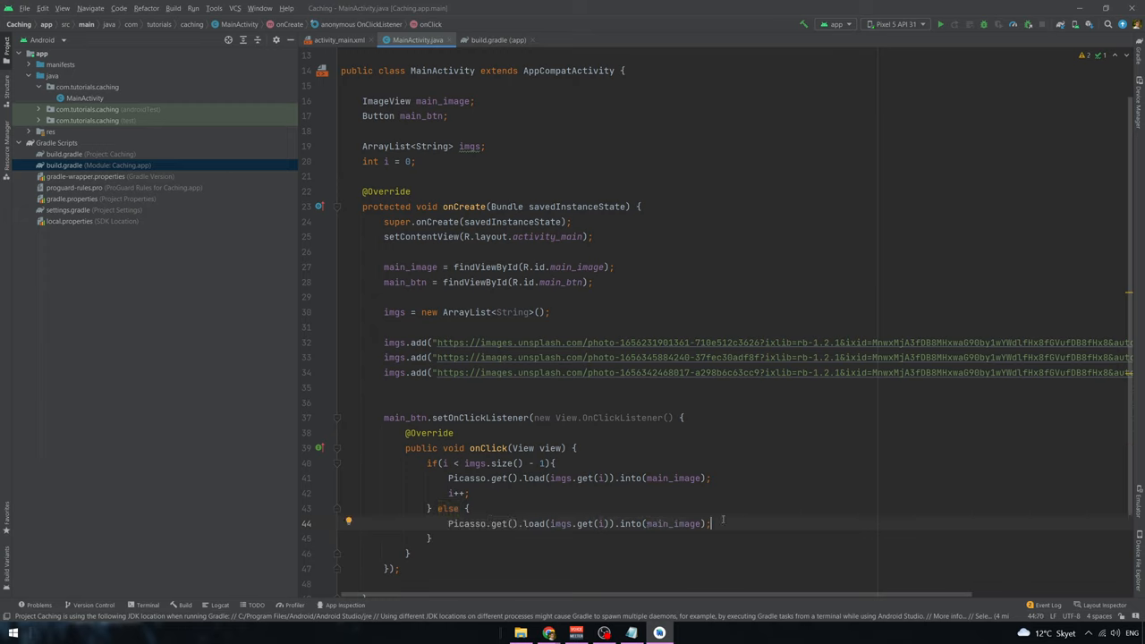
text(i)
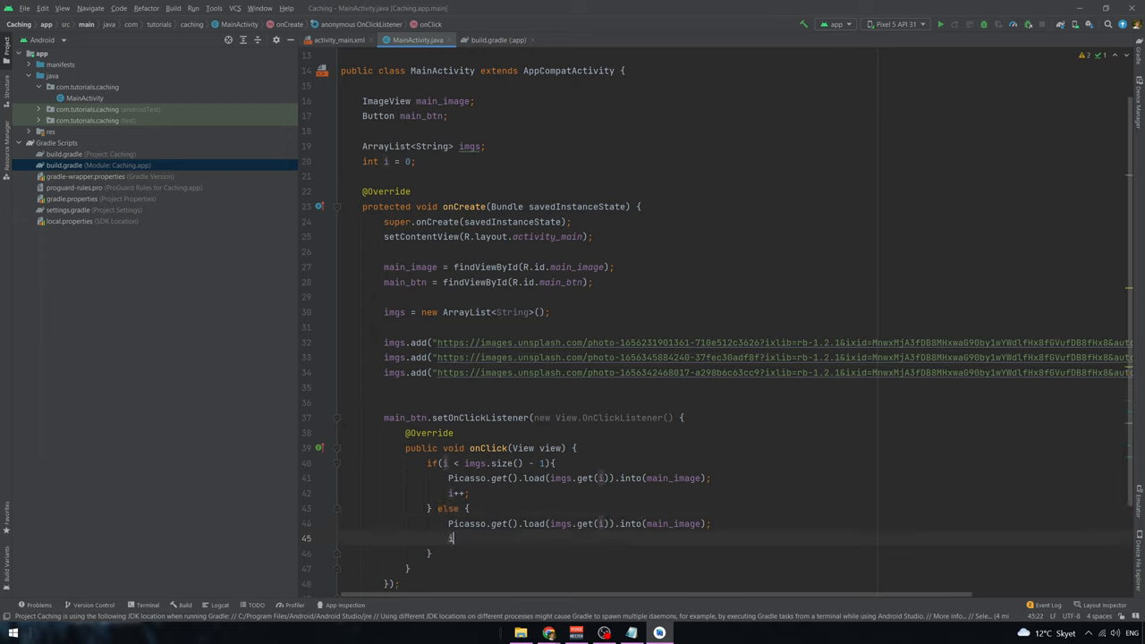
text(= 0;)
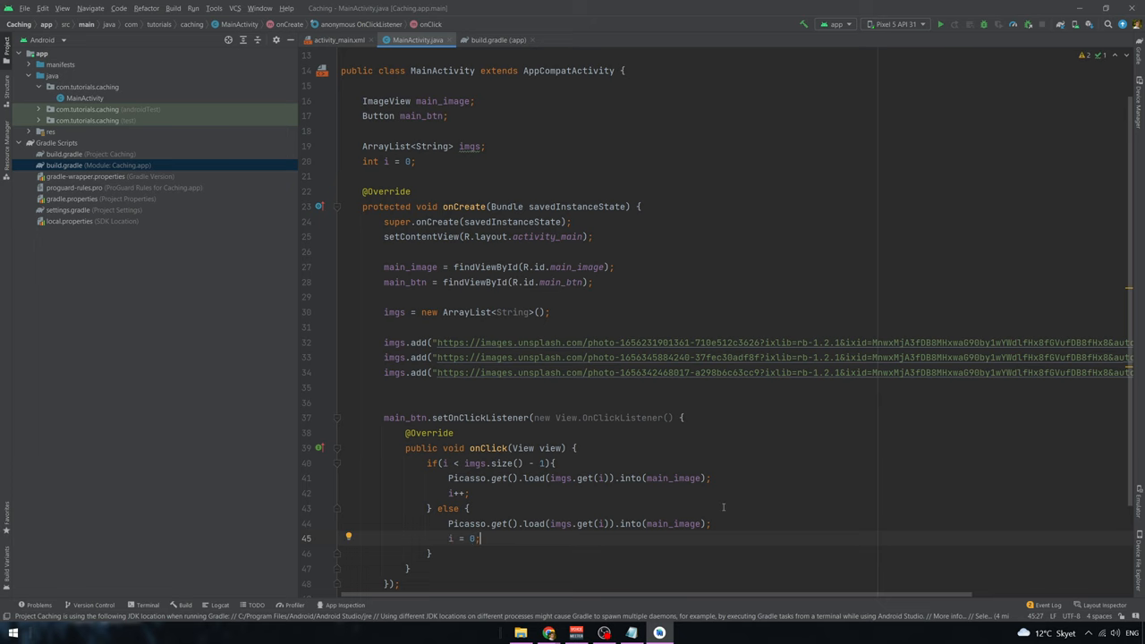
scroll(down, 3)
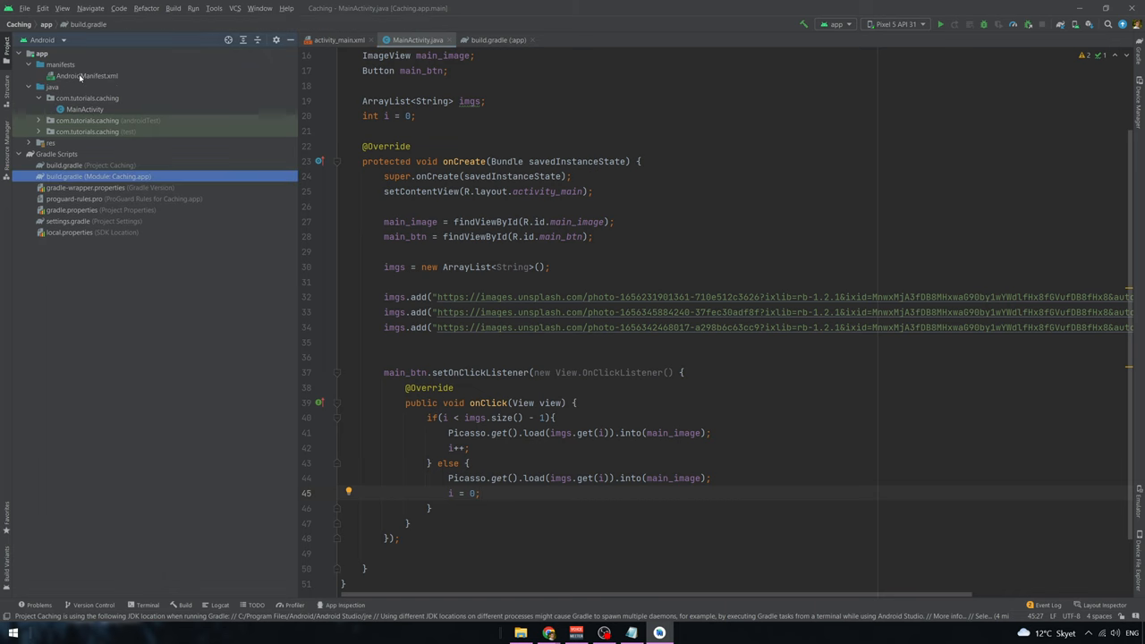
- Add the android.permission.INTERNET uses-permission to AndroidManifest.xml
click(87, 76)
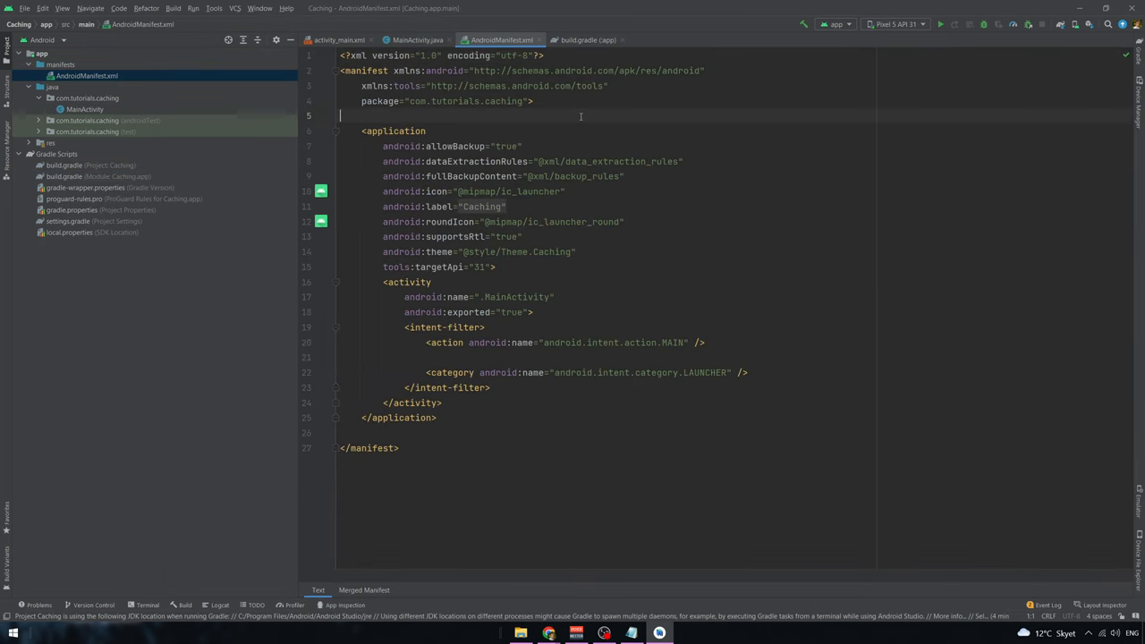
key(Enter)
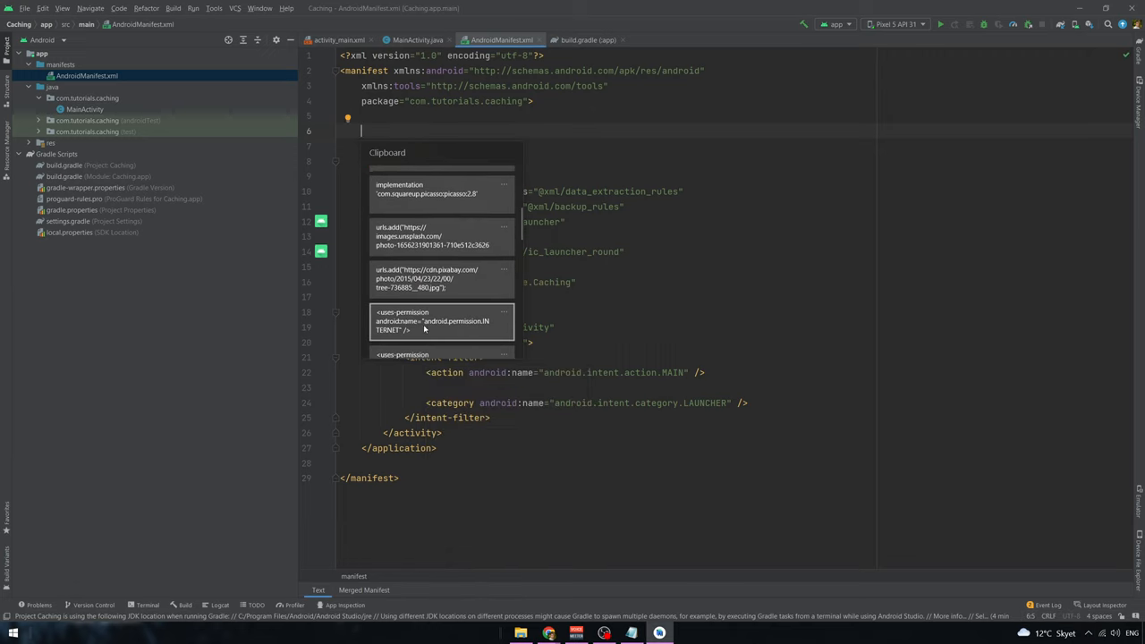
click(432, 320)
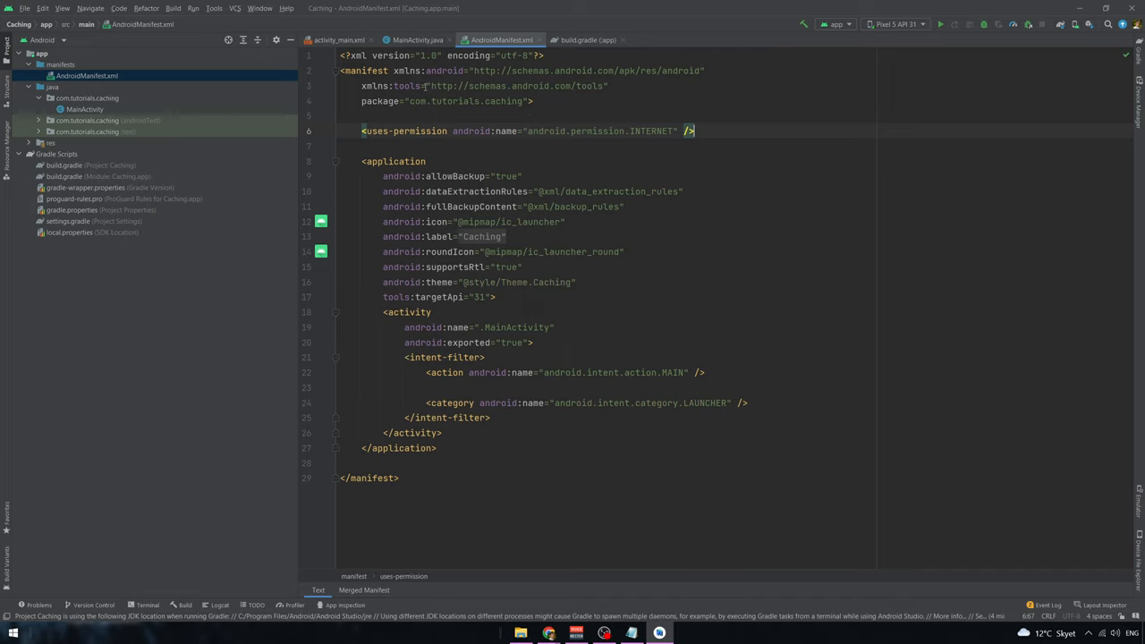
click(413, 39)
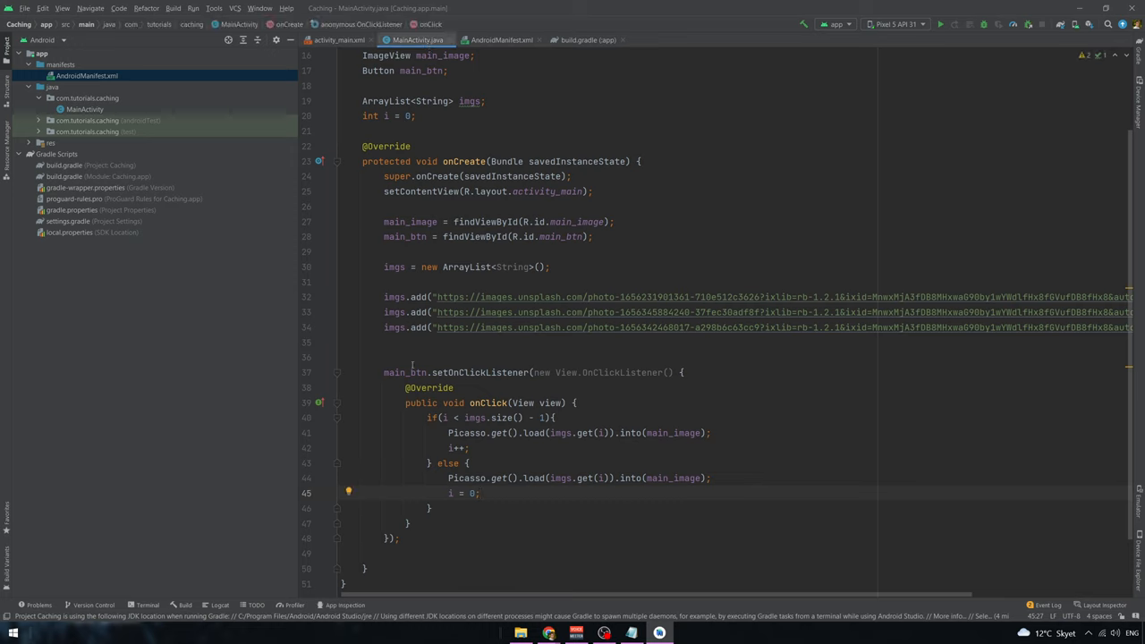
- Copy the Picasso load line into onCreate, changing it to load imgs.get(0)
triple_click(580, 433)
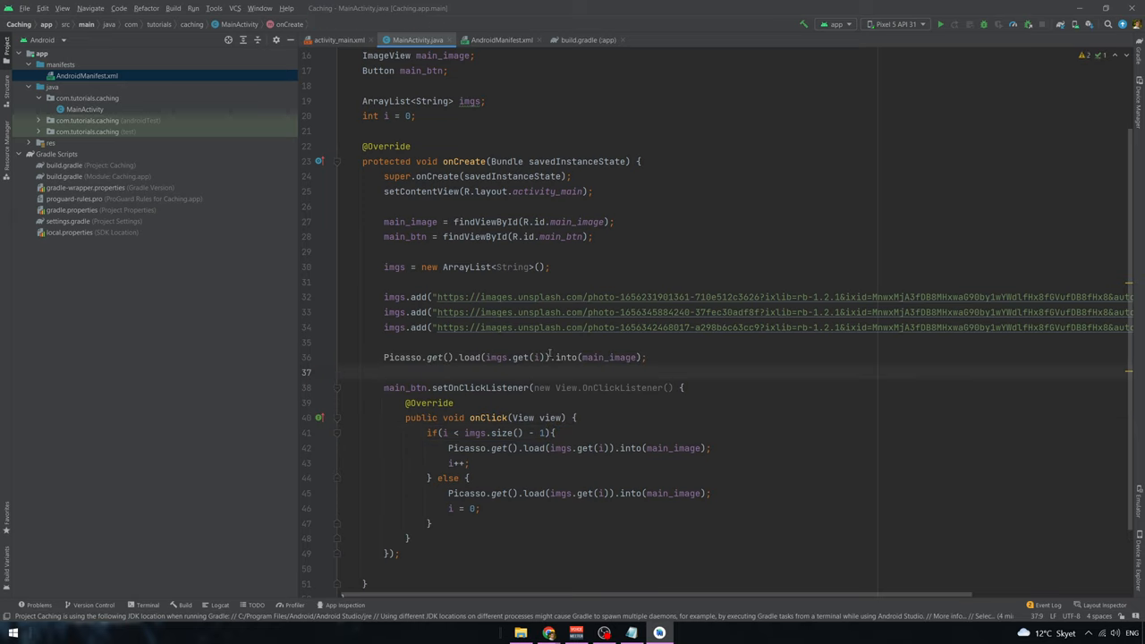
double_click(519, 357)
text(0)
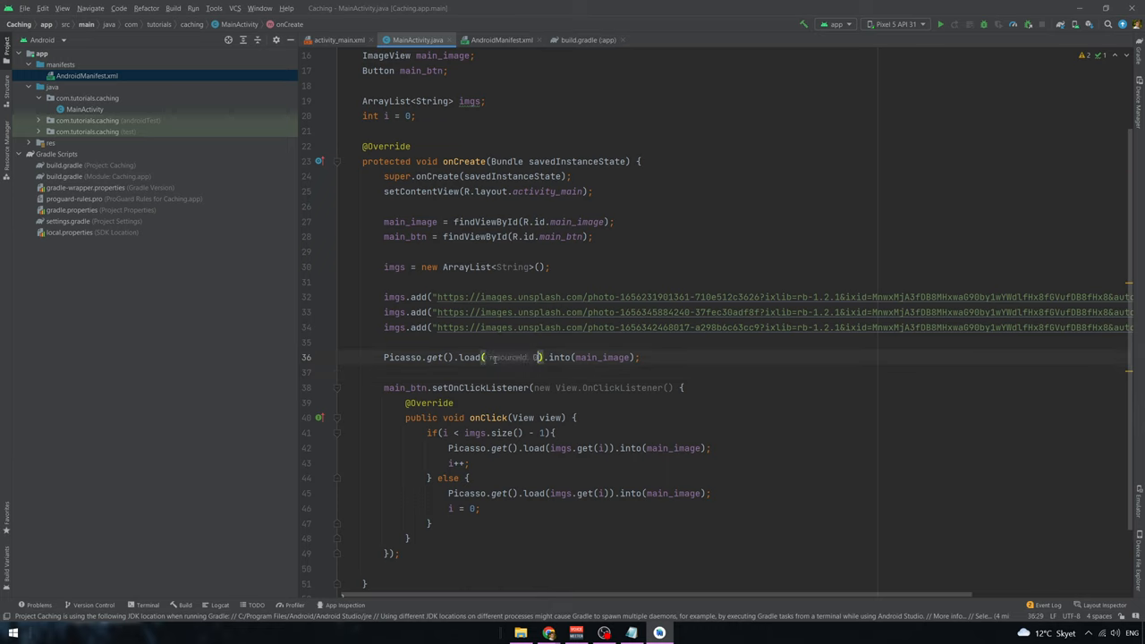
text(imgs.get(0)
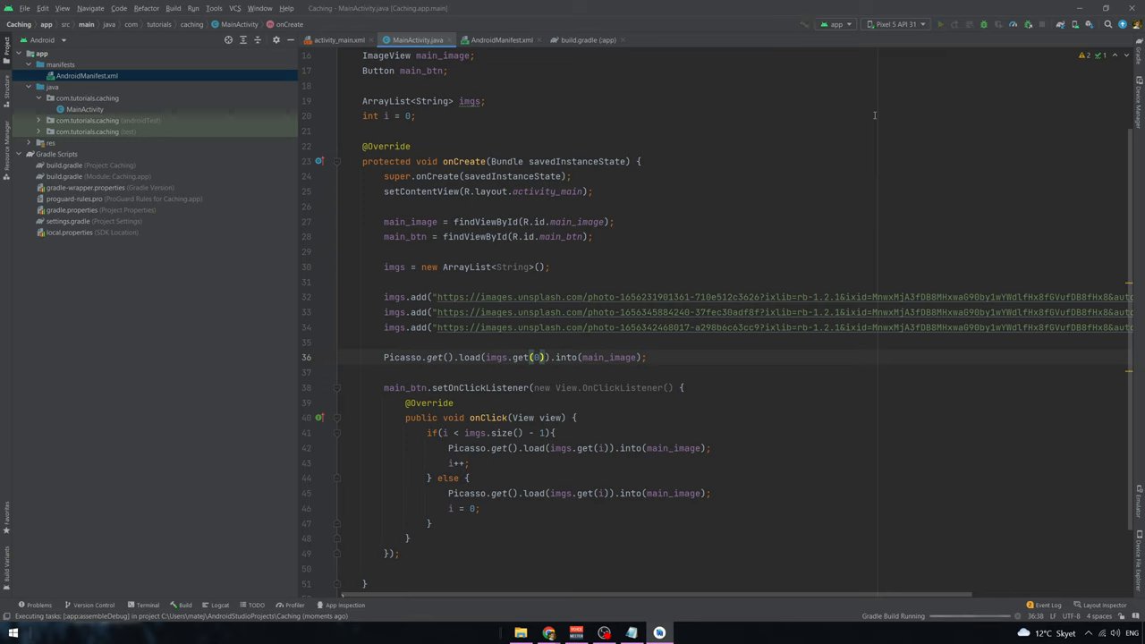
- Run the app on the Pixel 5 emulator and tap Change Image to cycle photos
click(940, 25)
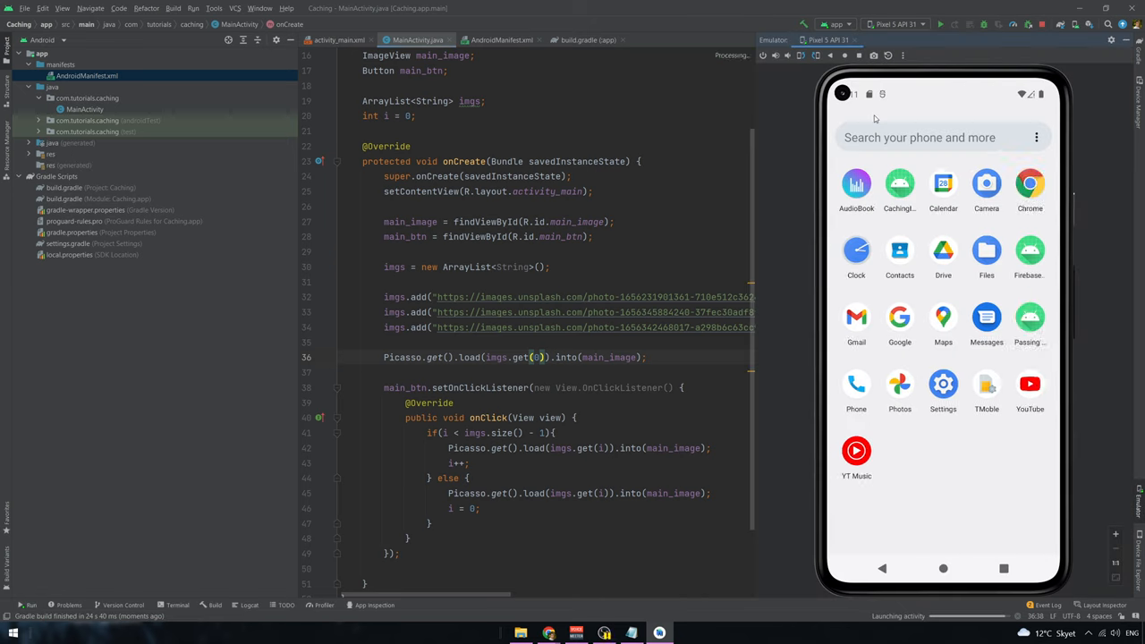
click(940, 24)
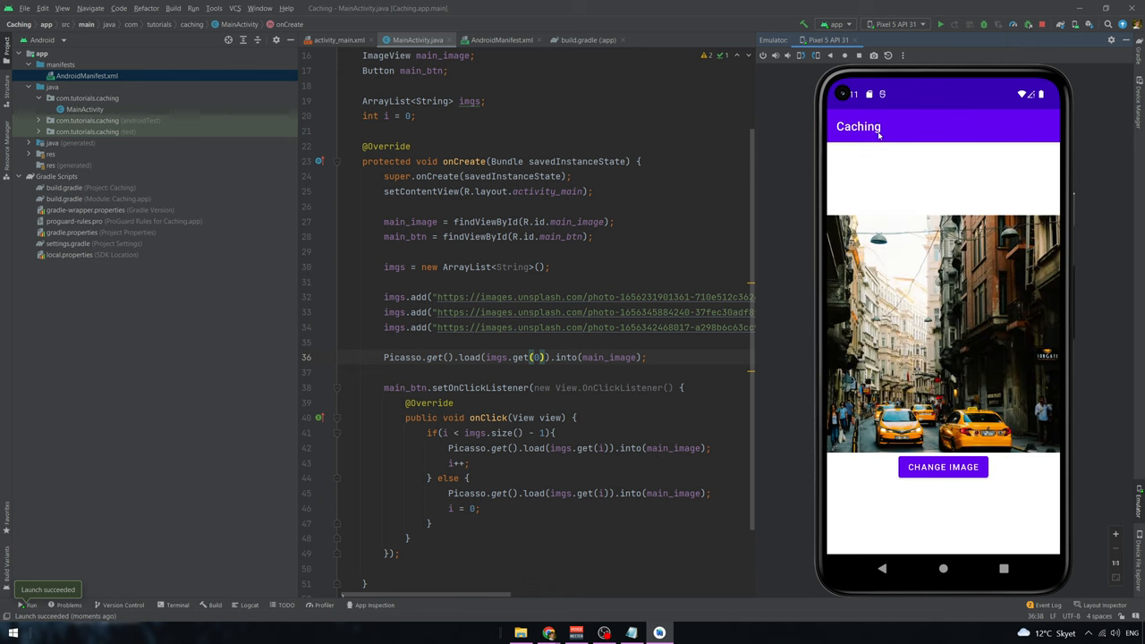
mouse_move(943, 466)
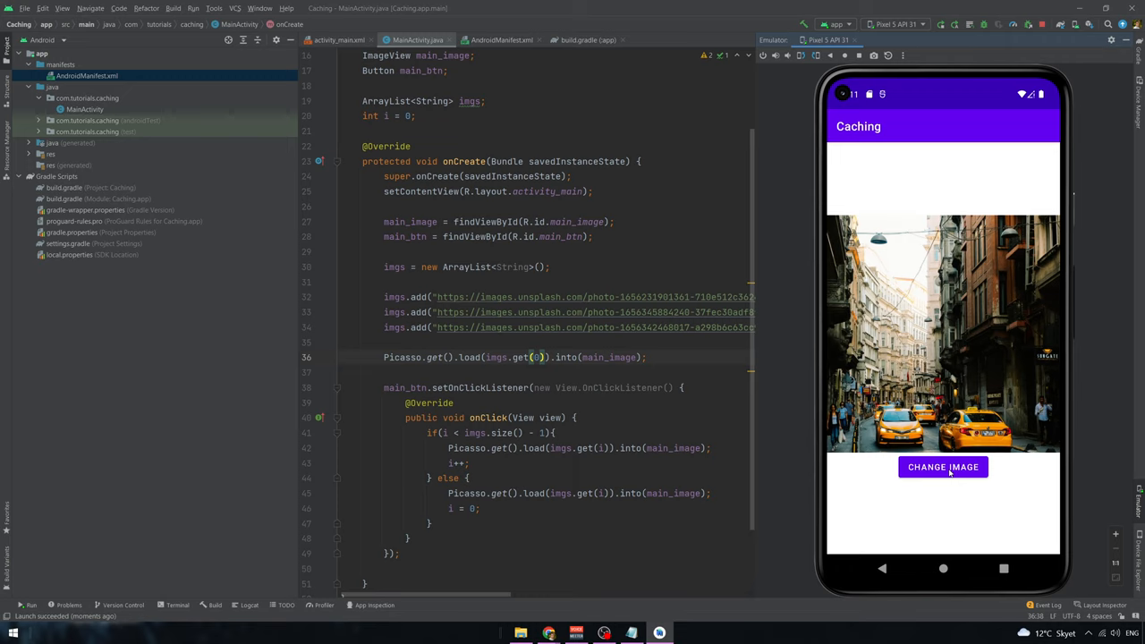
click(942, 466)
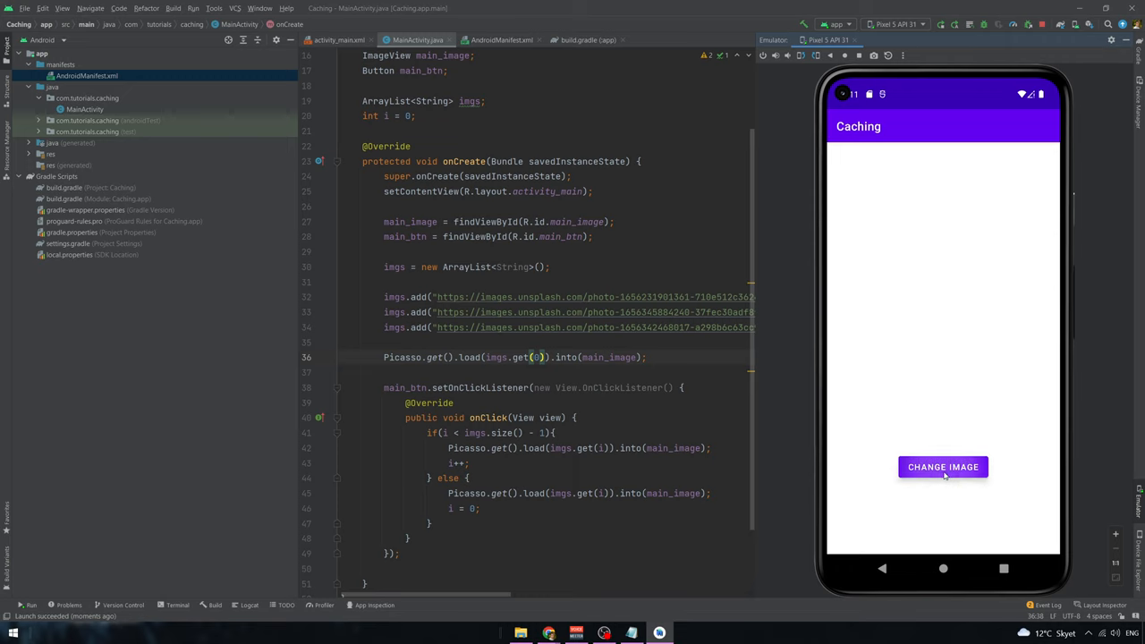
click(942, 466)
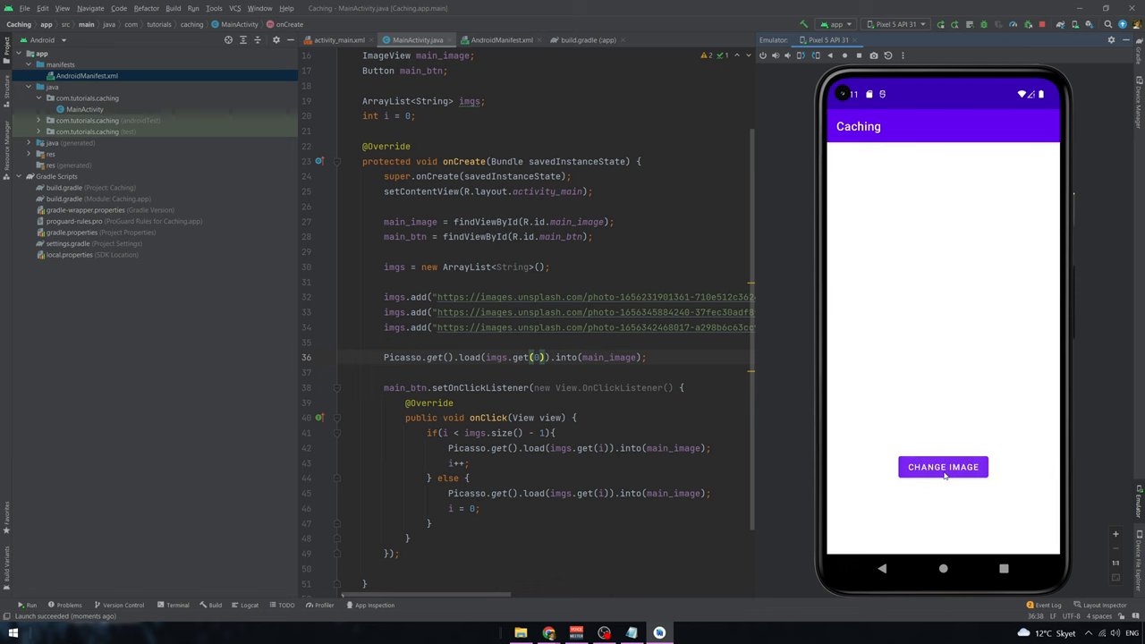
click(942, 466)
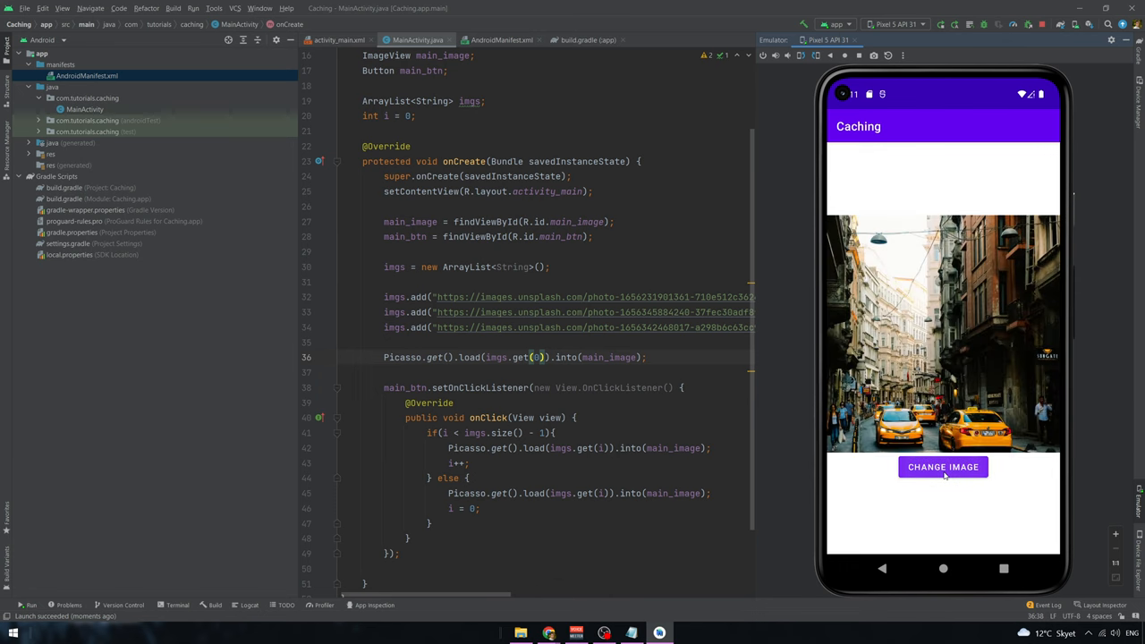
click(943, 466)
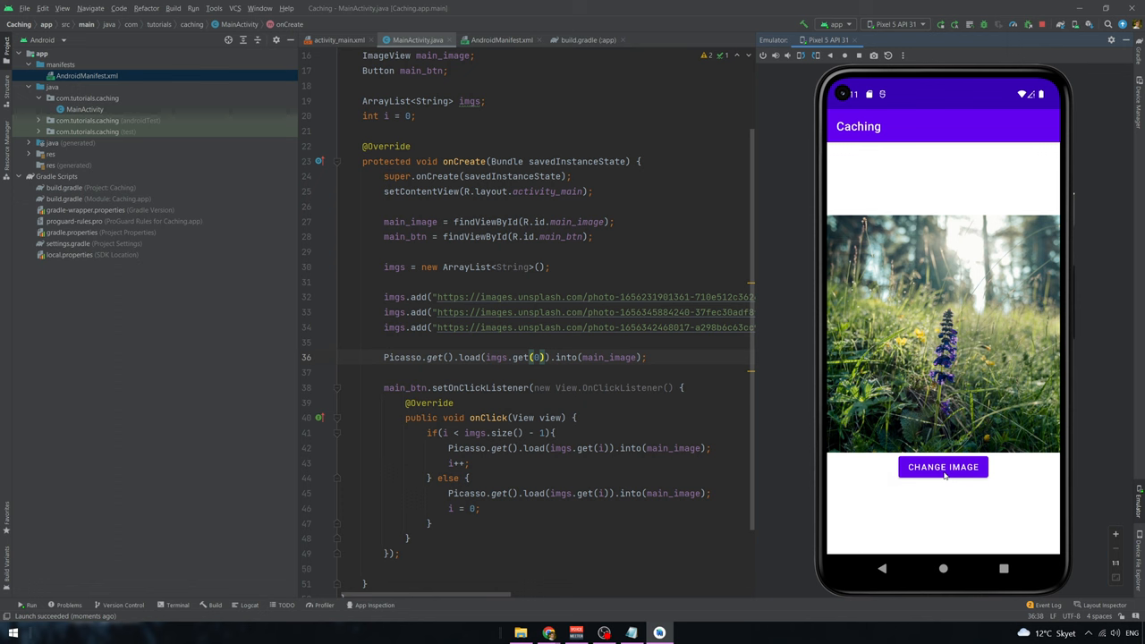
click(942, 466)
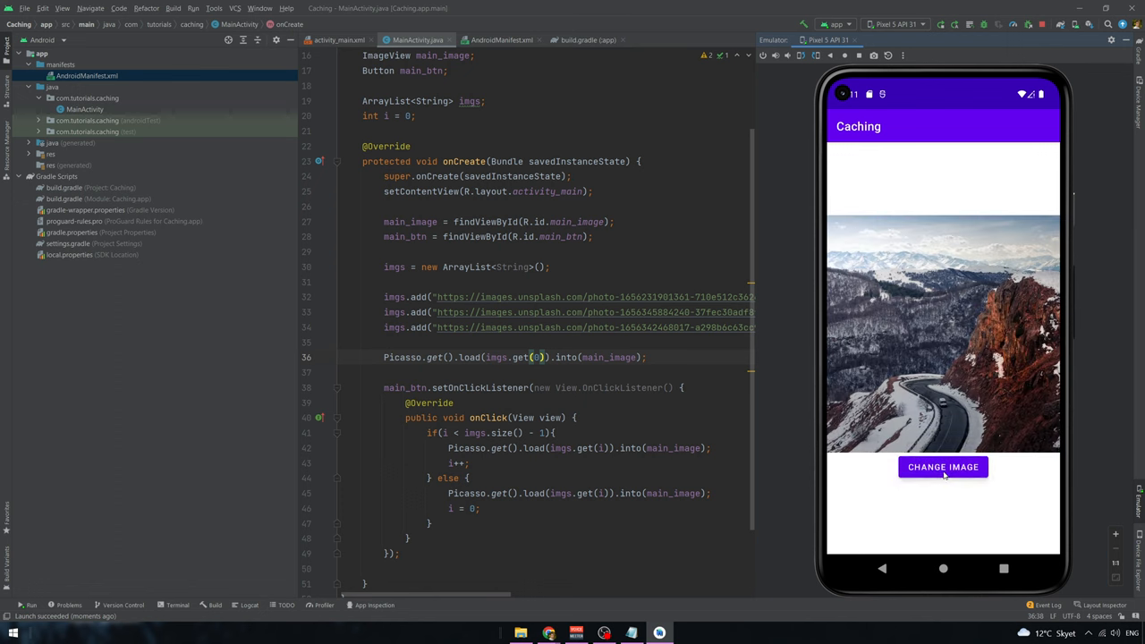
click(943, 466)
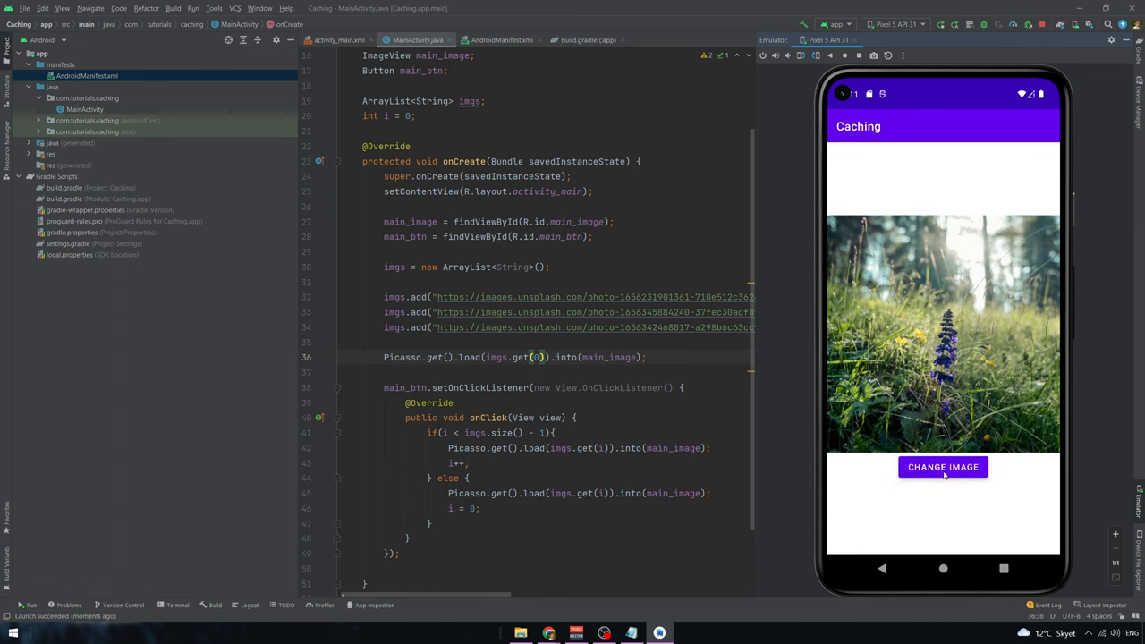
click(942, 466)
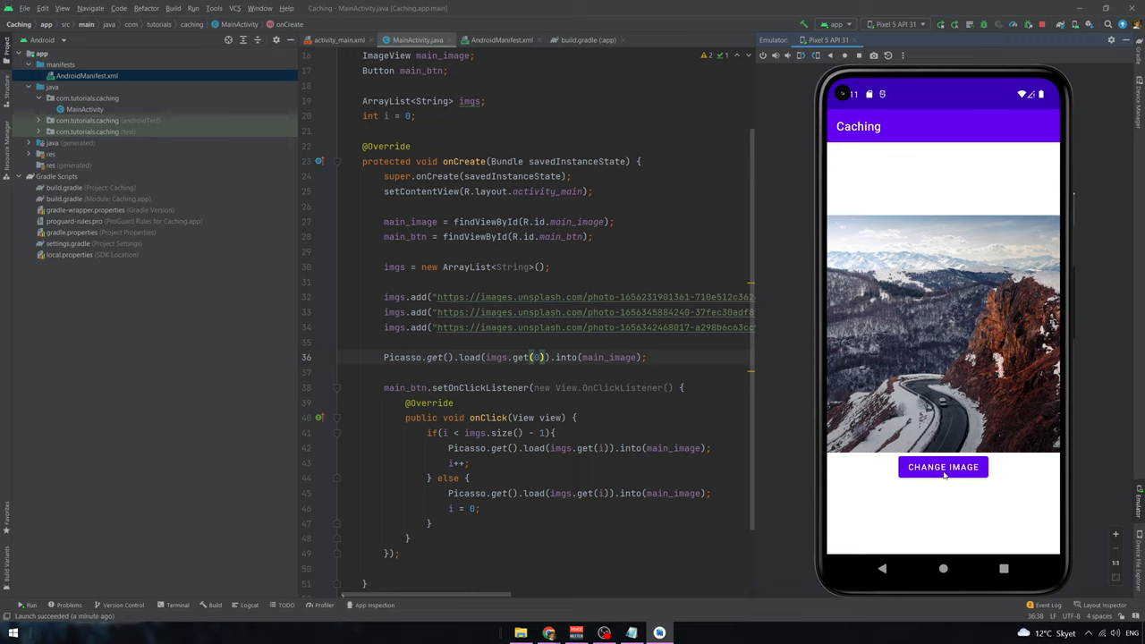
click(942, 466)
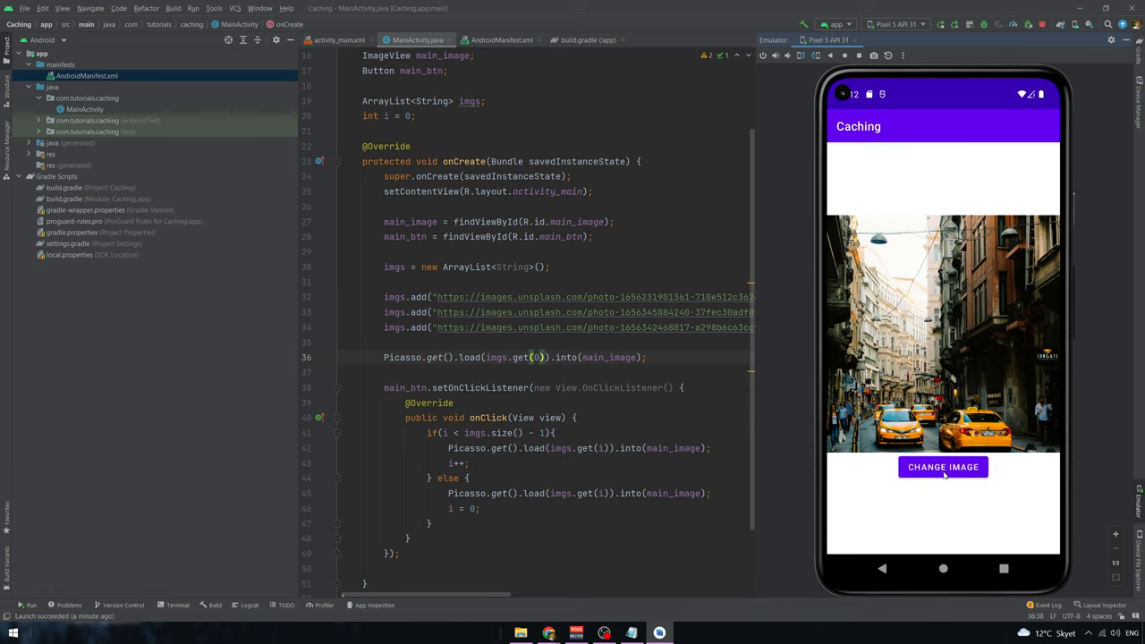
click(943, 466)
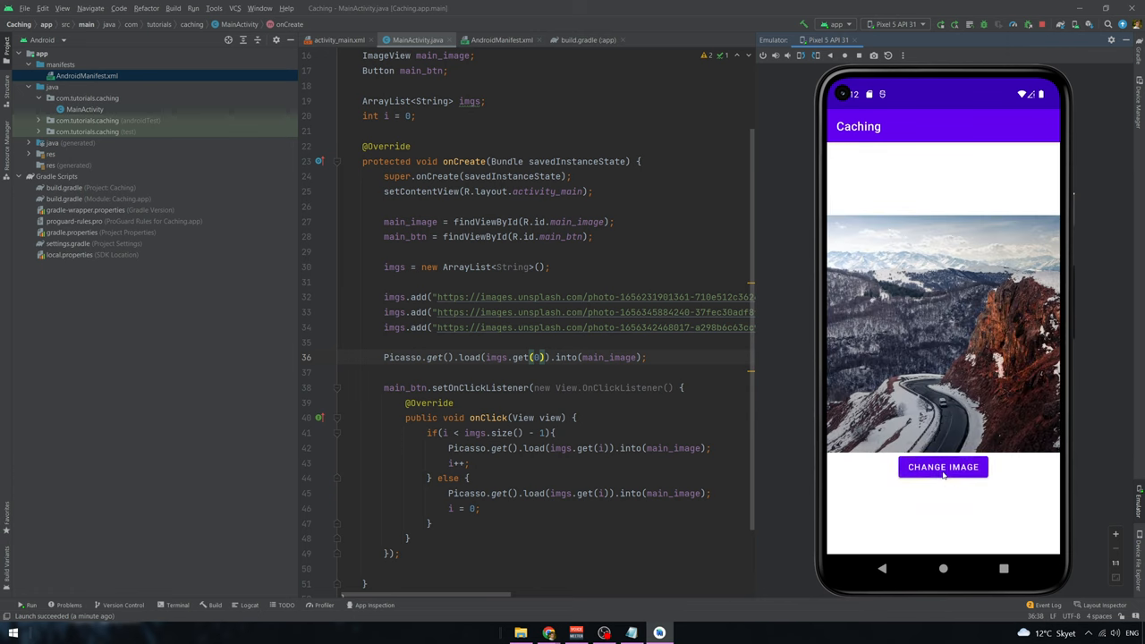
click(942, 466)
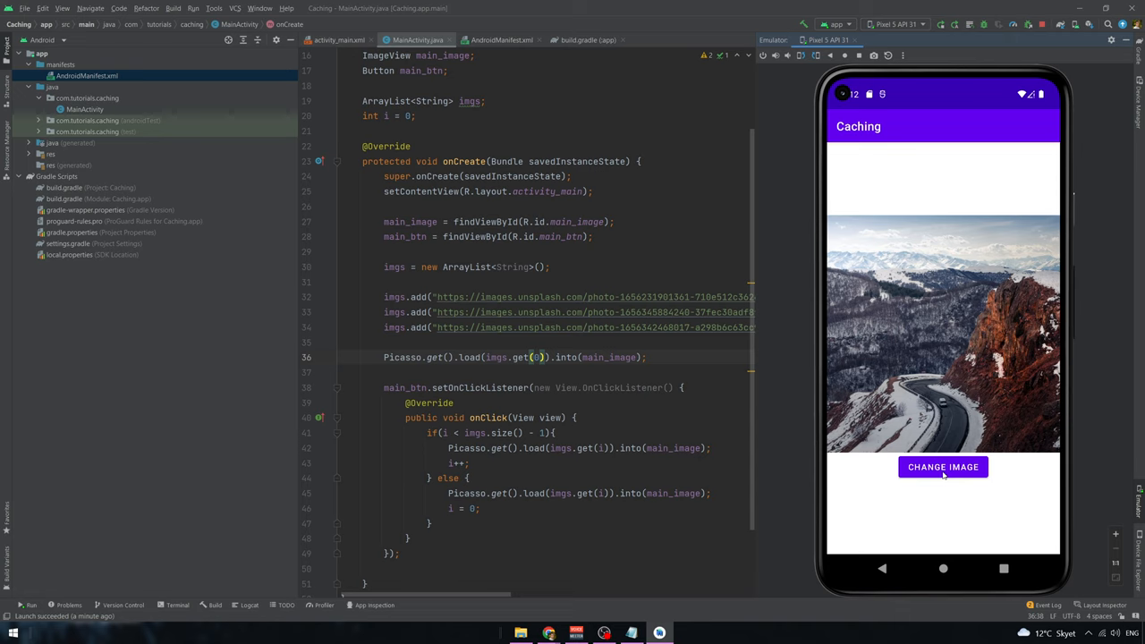
click(943, 466)
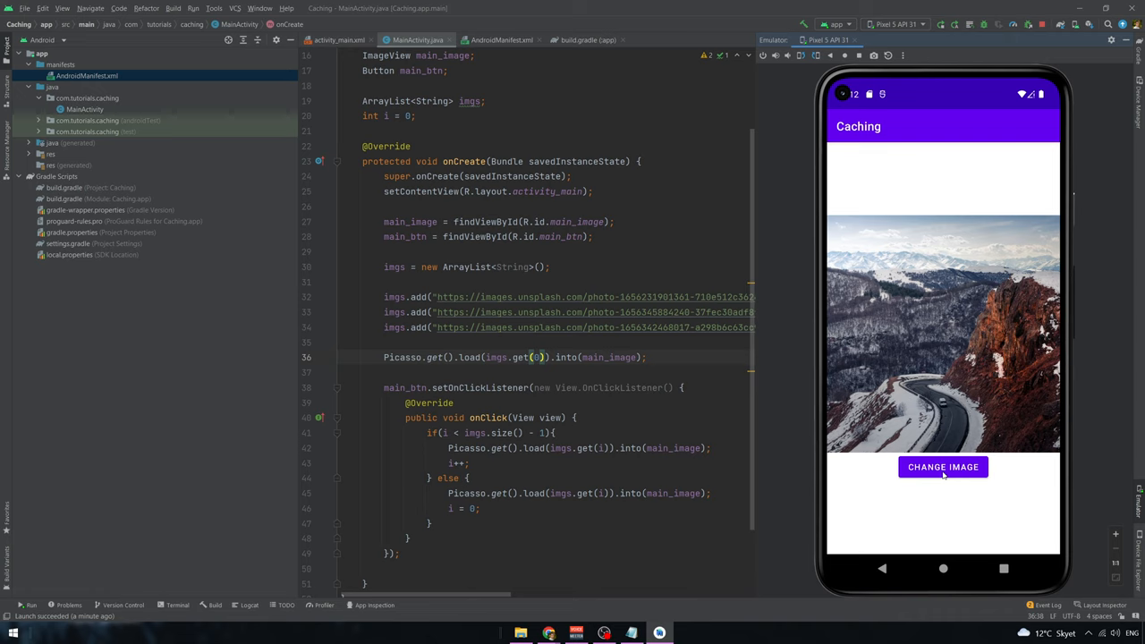